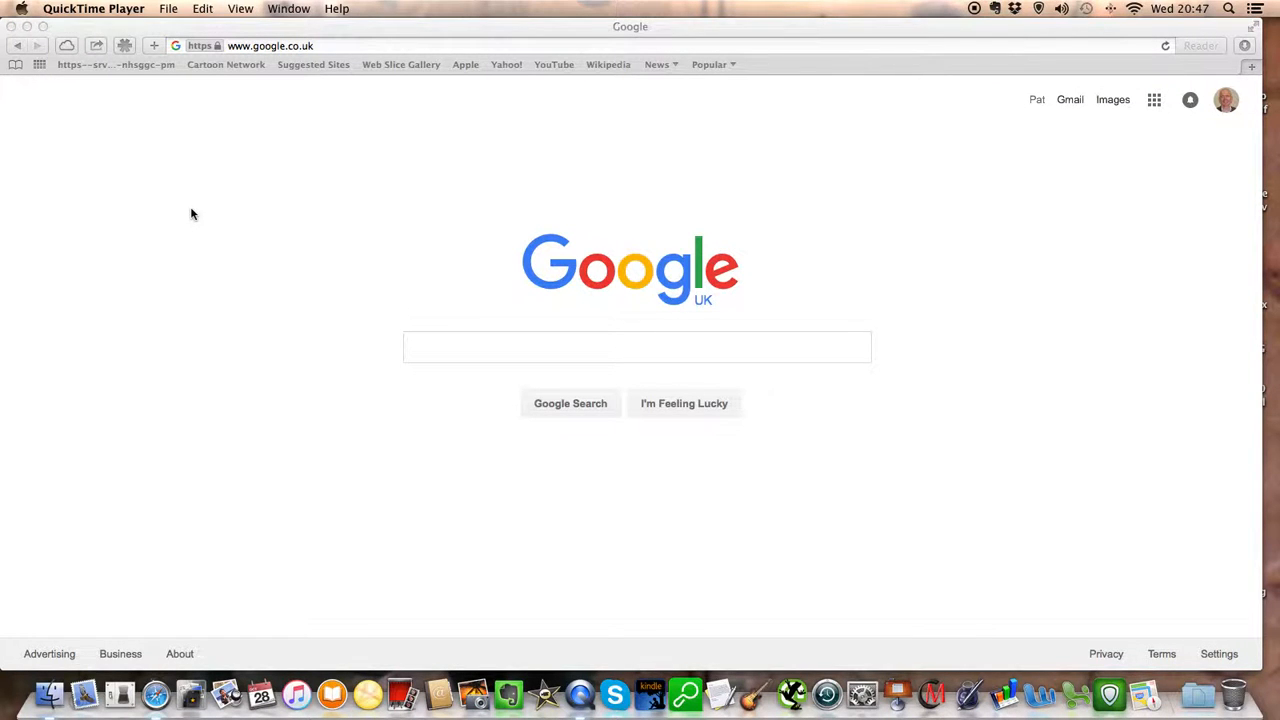
{"action": "mouse_move", "coordinate": [200, 214]}
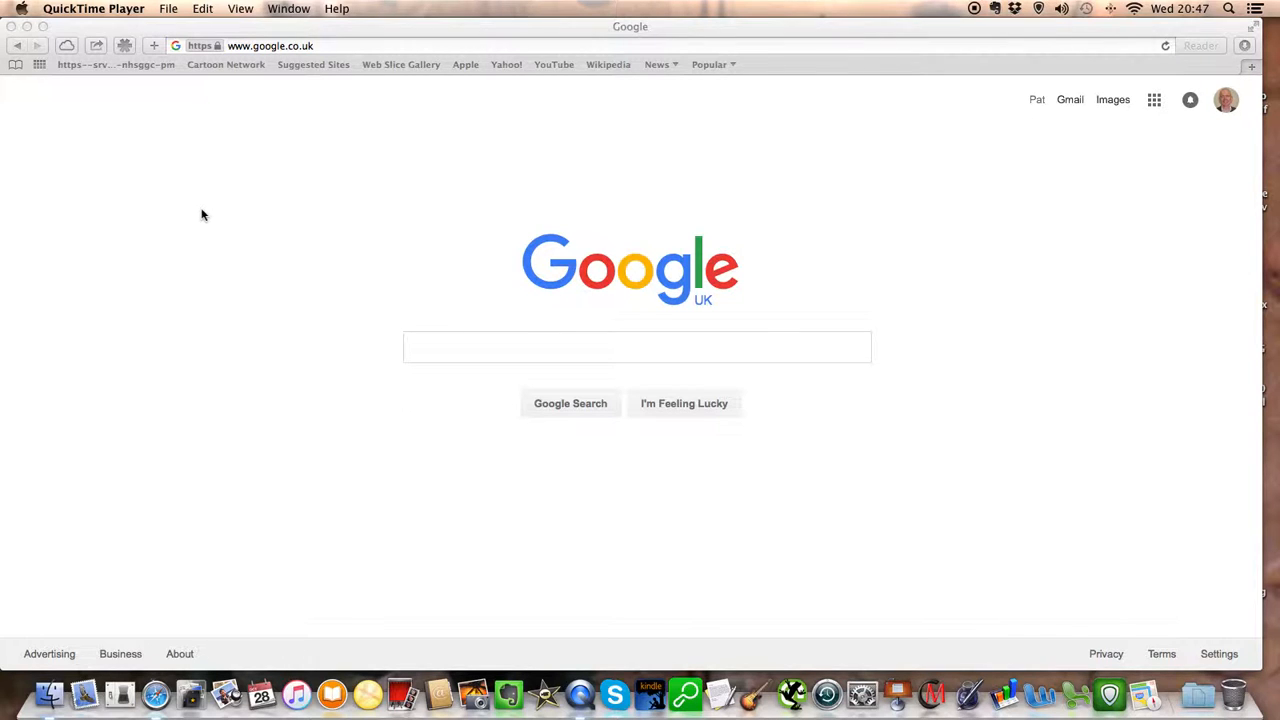
{"action": "mouse_move", "coordinate": [220, 236]}
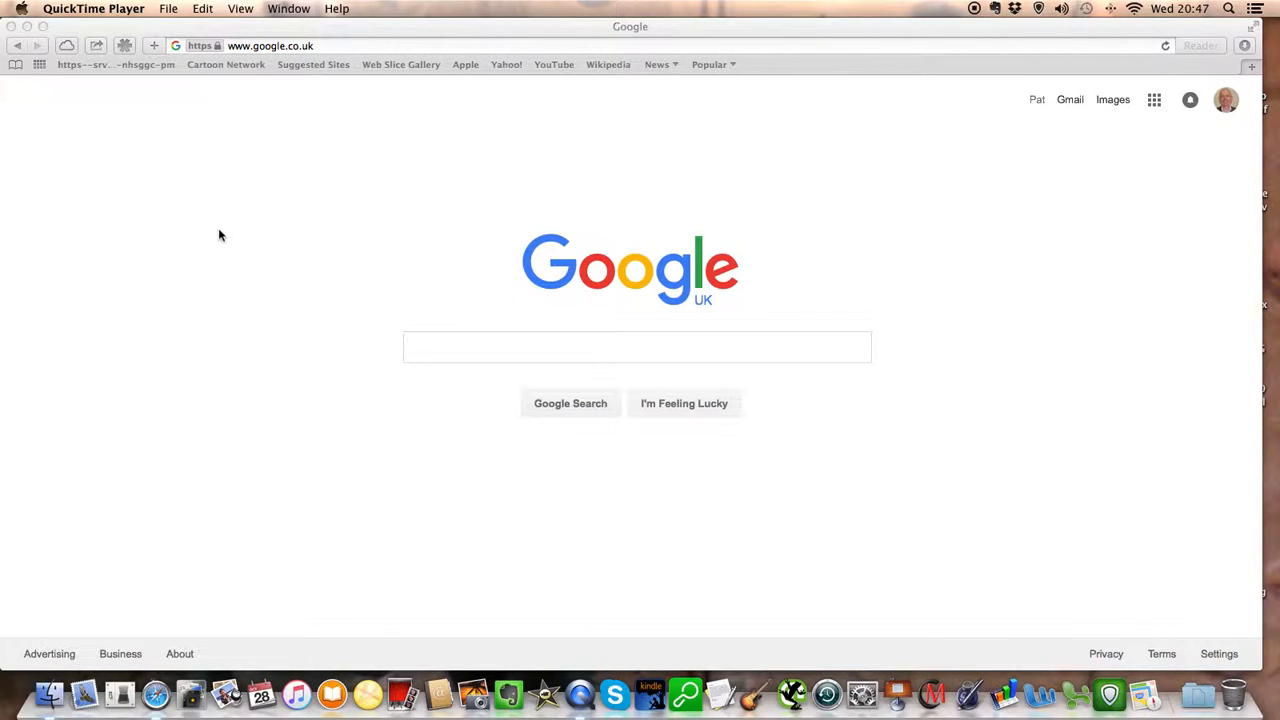
{"action": "mouse_move", "coordinate": [1068, 124]}
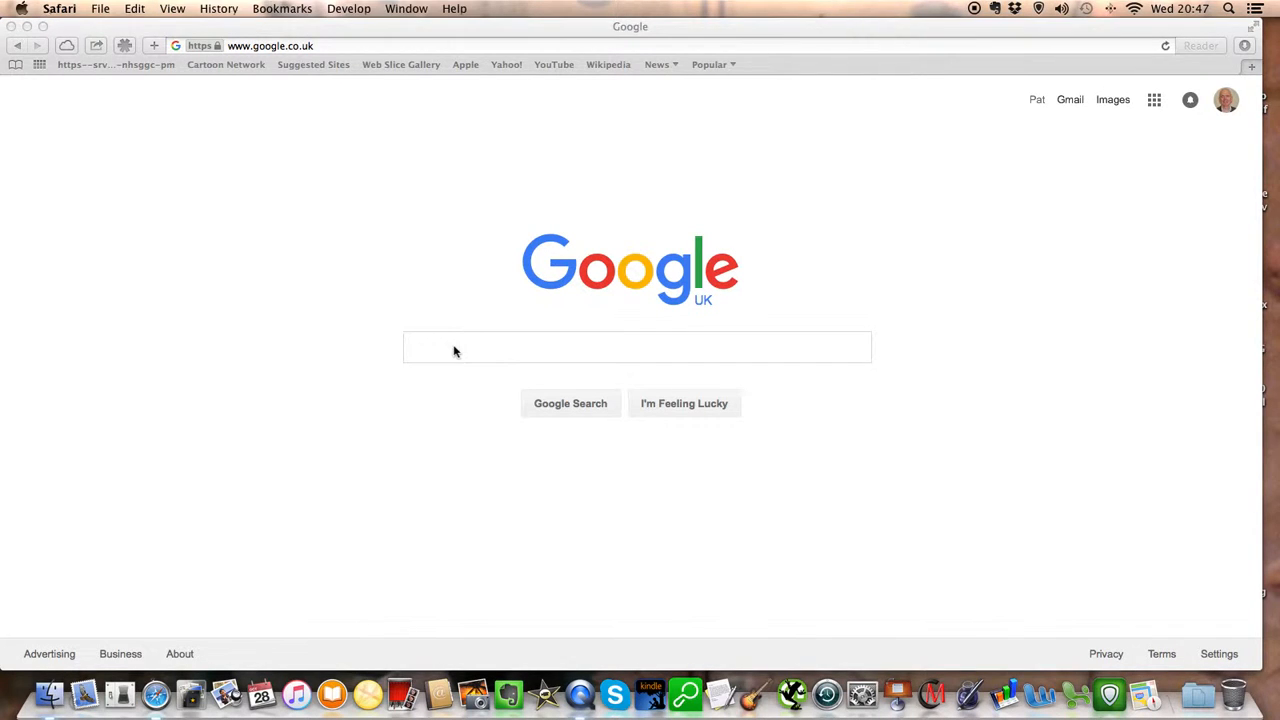
- Search Google for 'keyword planner' from the Safari search box
{"action": "left_click", "coordinate": [636, 348]}
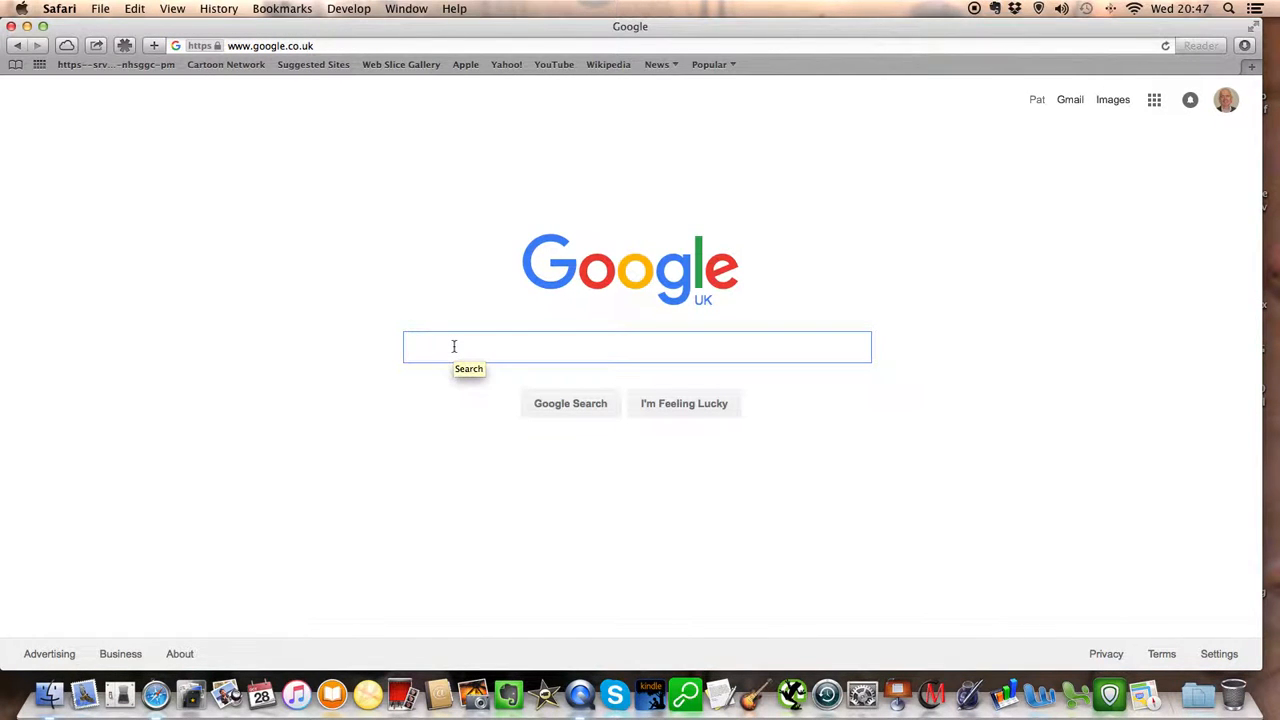
{"action": "type", "text": "keyword pla"}
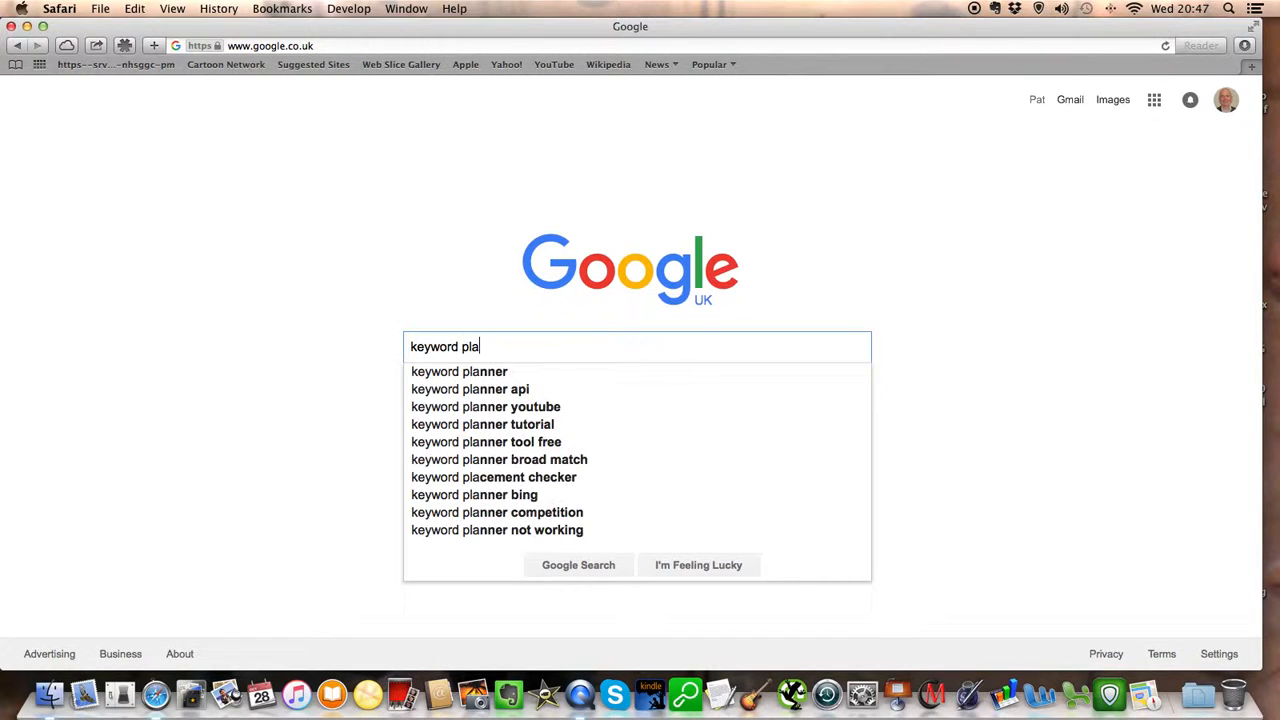
{"action": "left_click", "coordinate": [458, 370]}
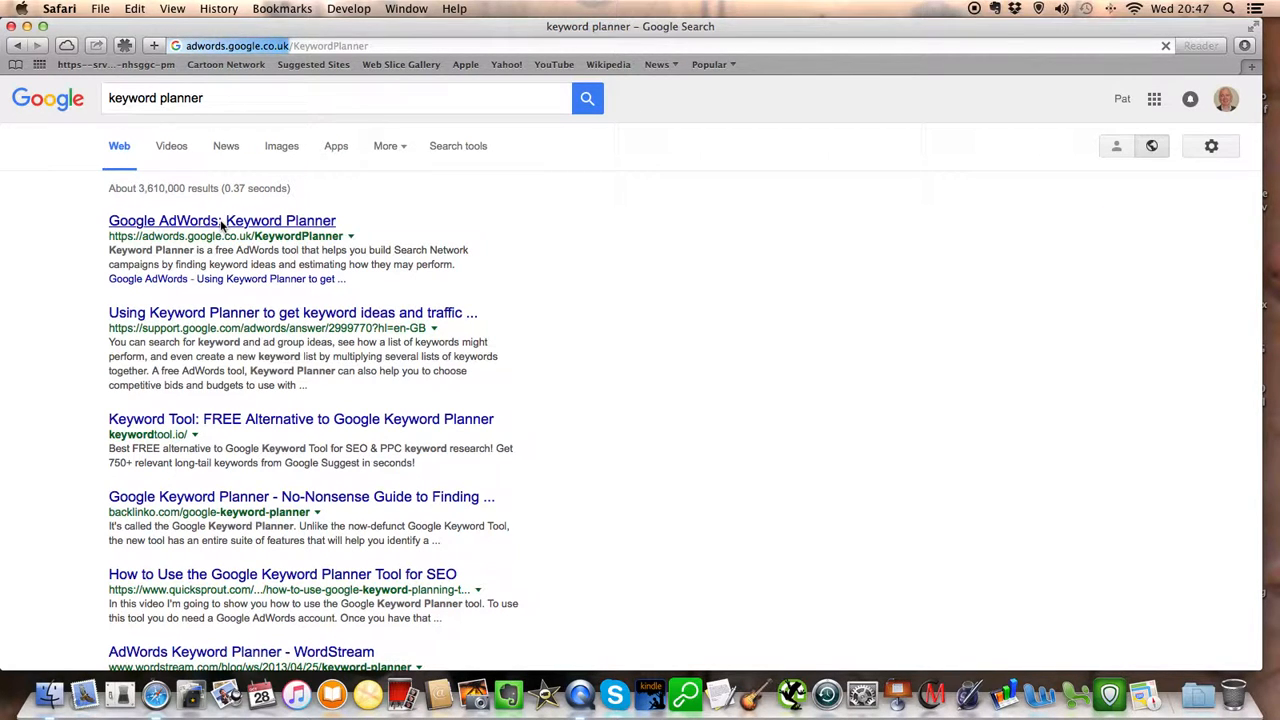
- Go to the Google AdWords Keyword Planner page and sign in to AdWords
{"action": "left_click", "coordinate": [222, 220]}
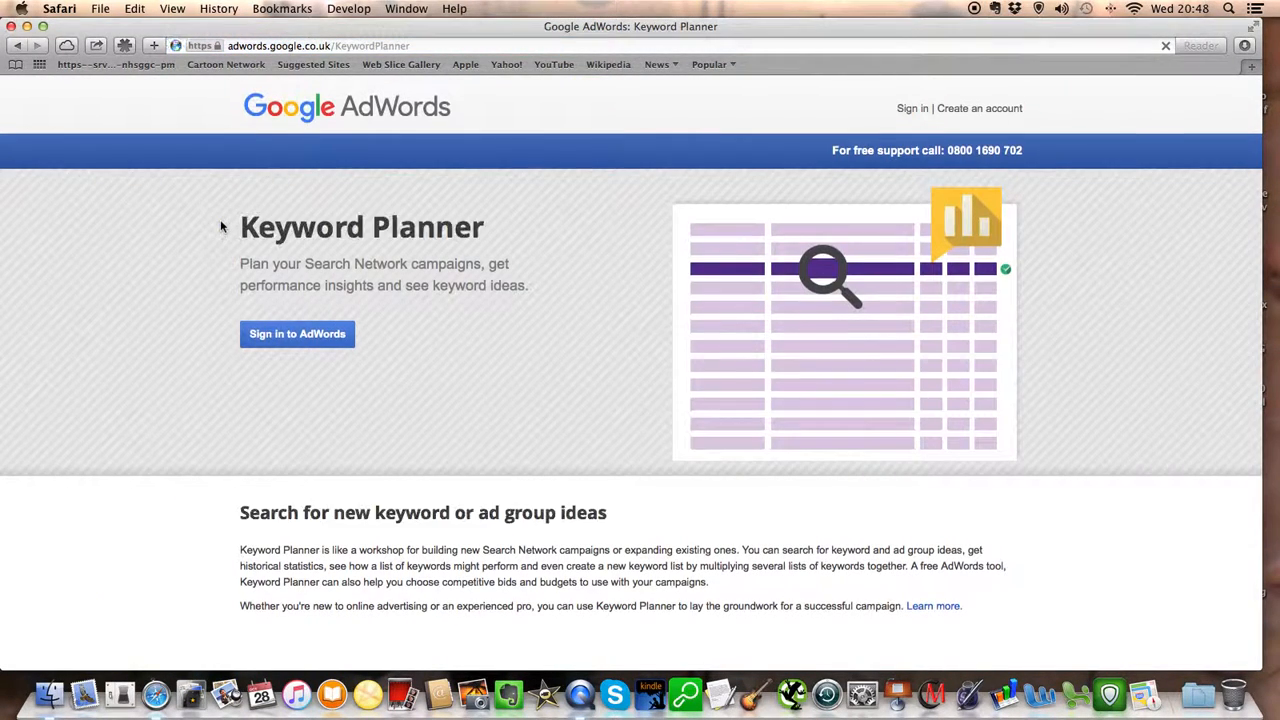
{"action": "left_click", "coordinate": [296, 332]}
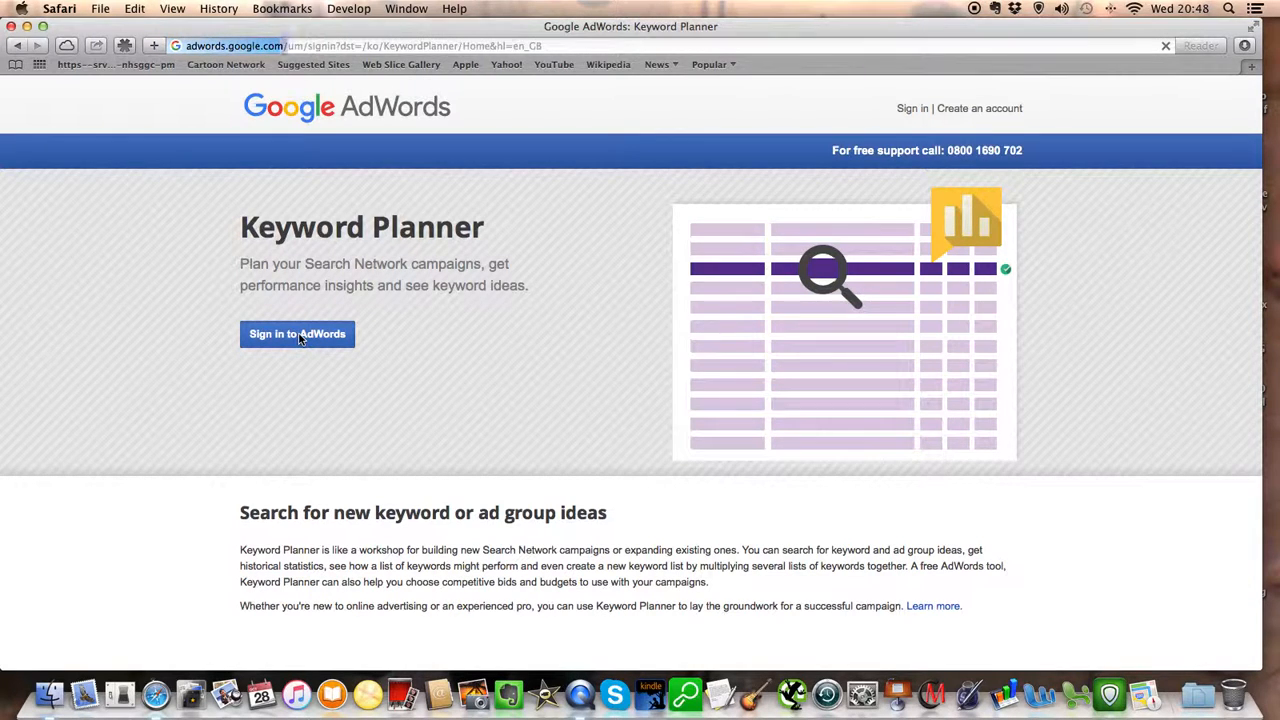
{"action": "left_click", "coordinate": [296, 334]}
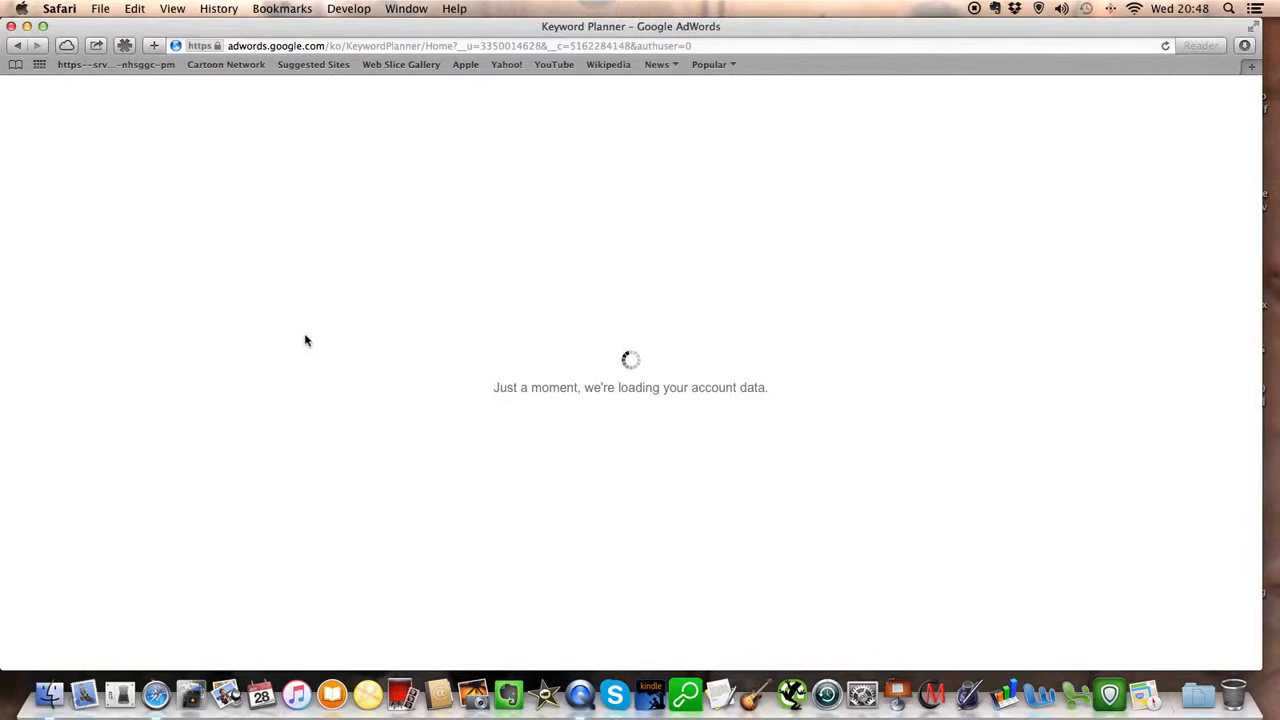
{"action": "mouse_move", "coordinate": [360, 356]}
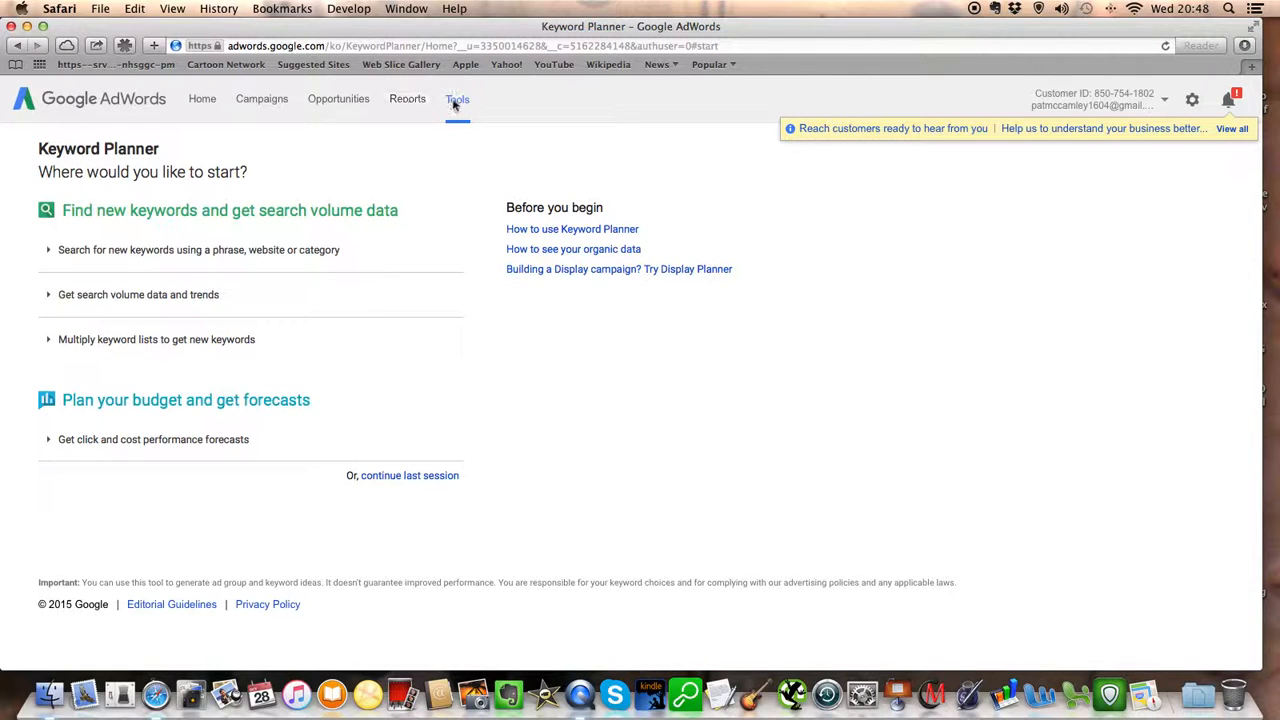
{"action": "mouse_move", "coordinate": [394, 118]}
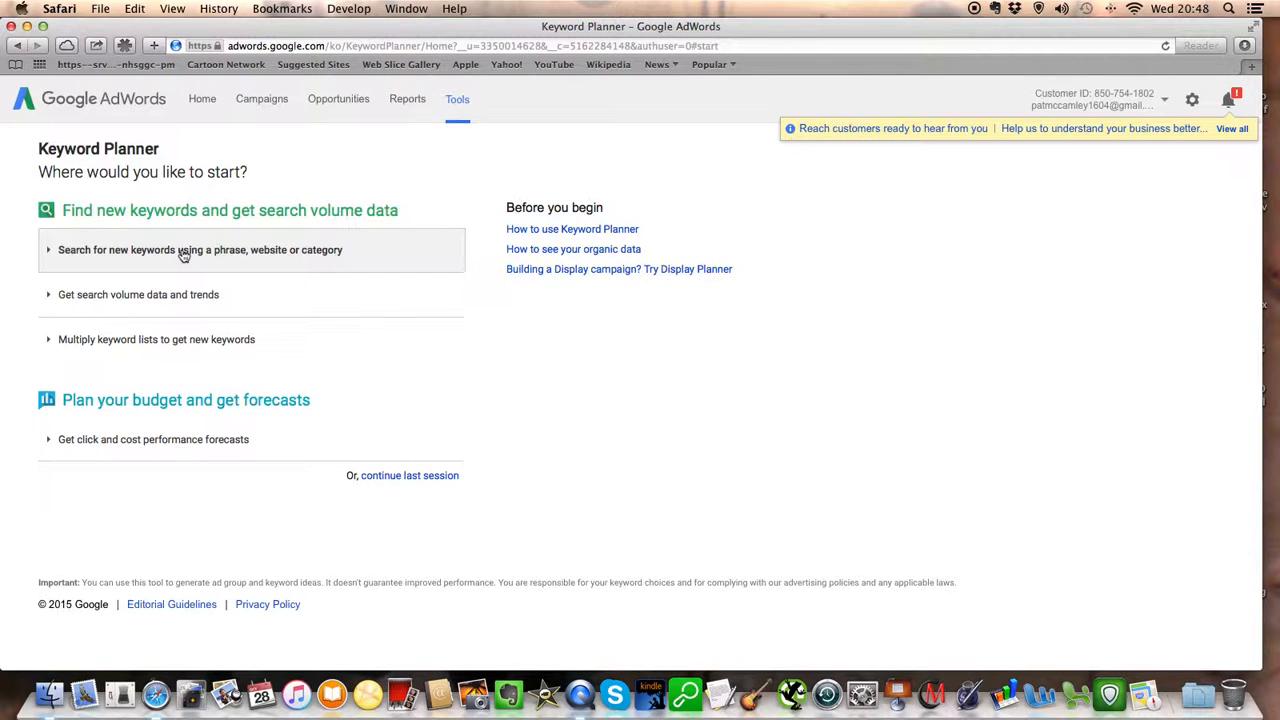
- Start a new keyword search with 'dentist darlington' as the product or service
{"action": "left_click", "coordinate": [200, 248]}
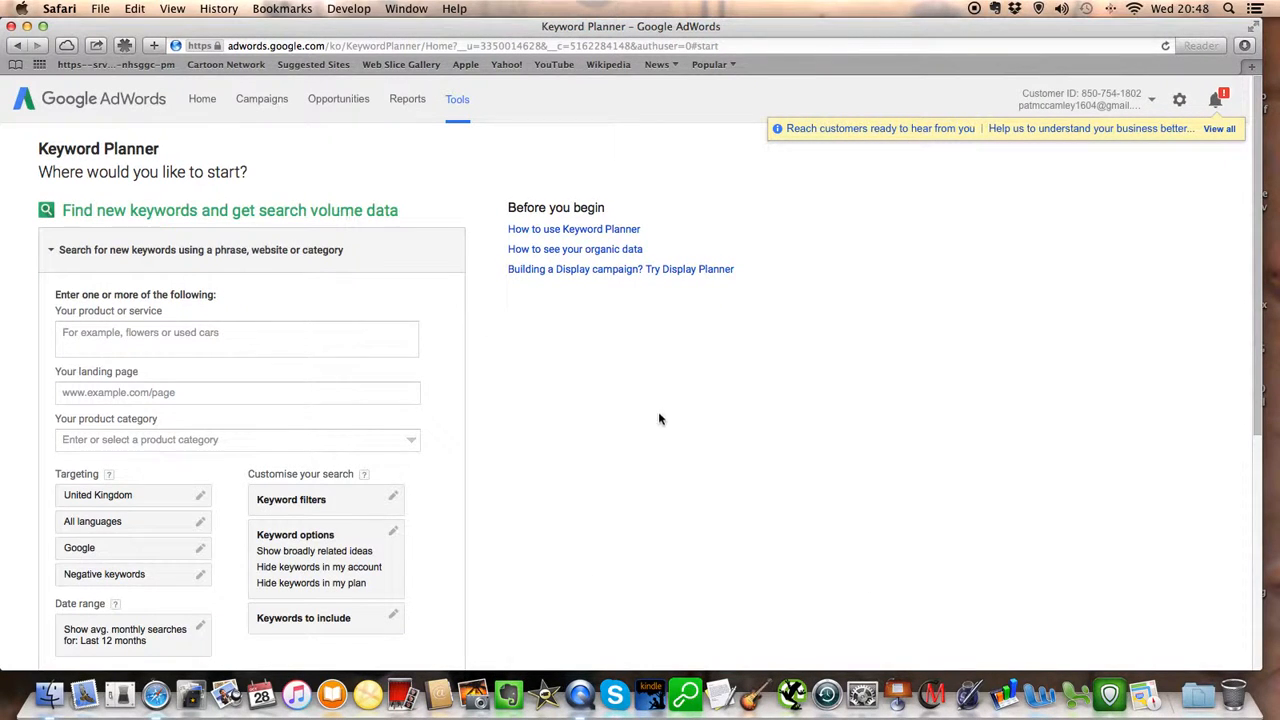
{"action": "left_click", "coordinate": [236, 338]}
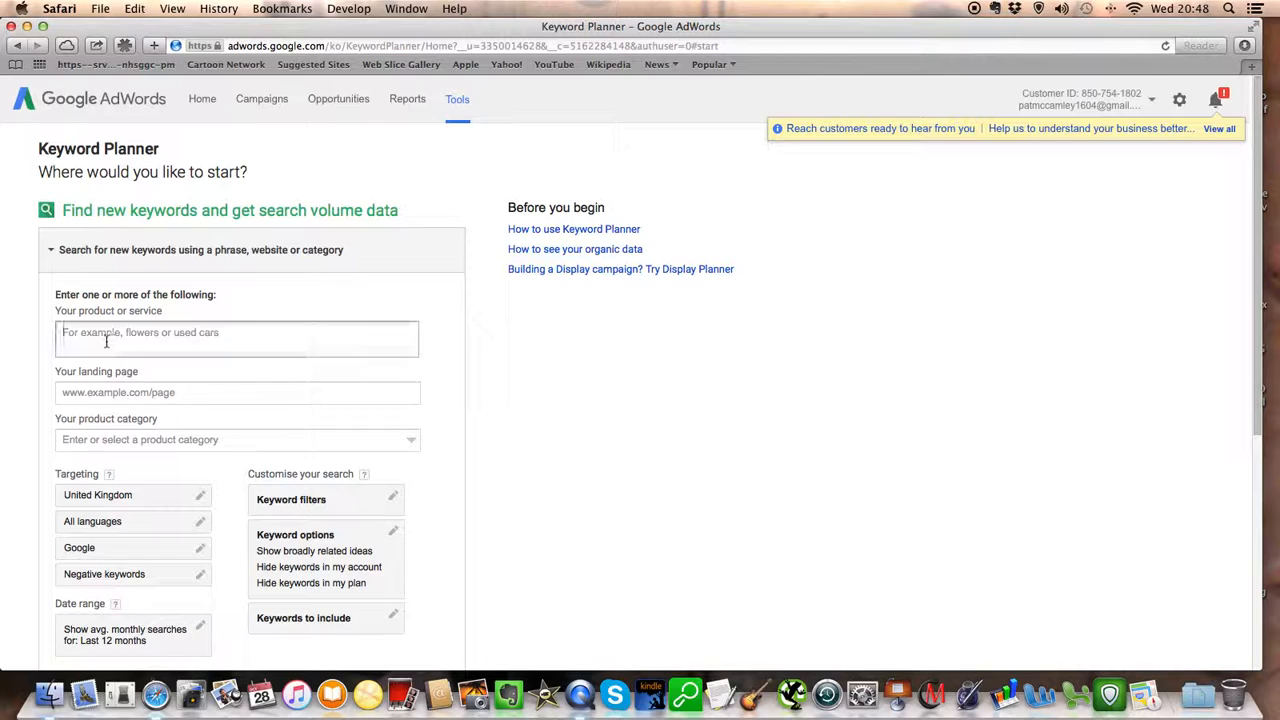
{"action": "left_click", "coordinate": [236, 338]}
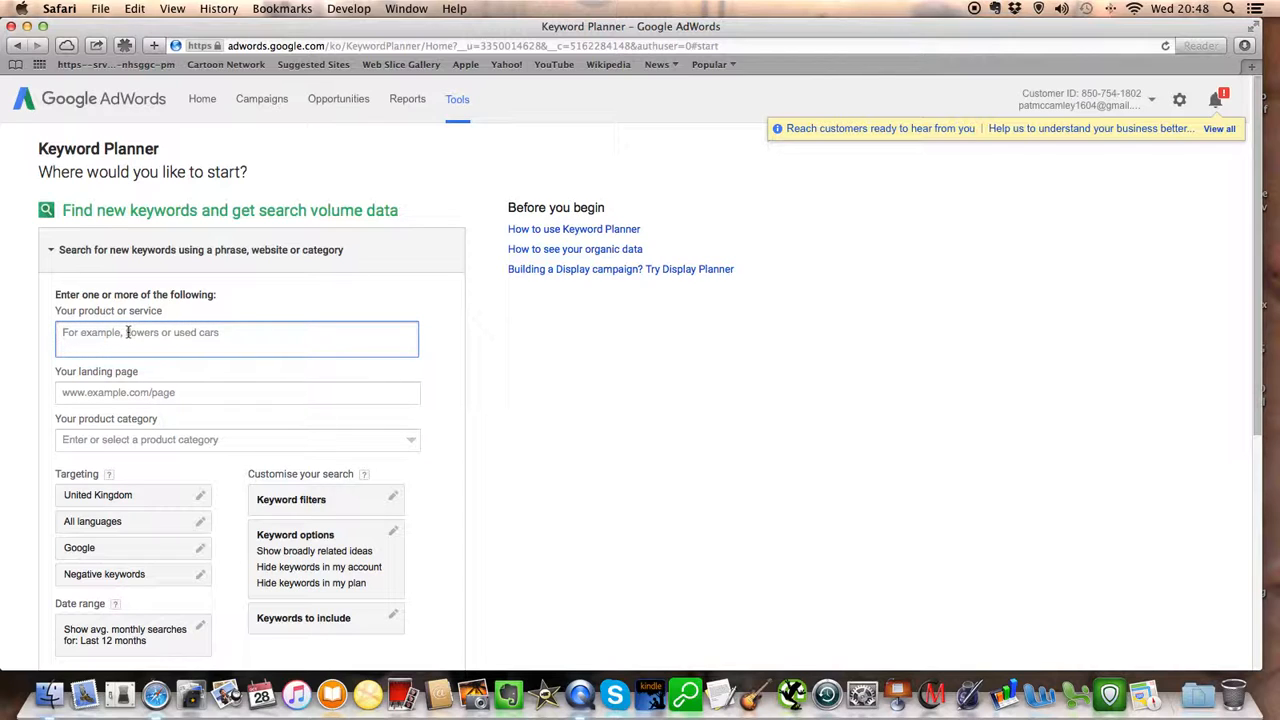
{"action": "left_click", "coordinate": [236, 332]}
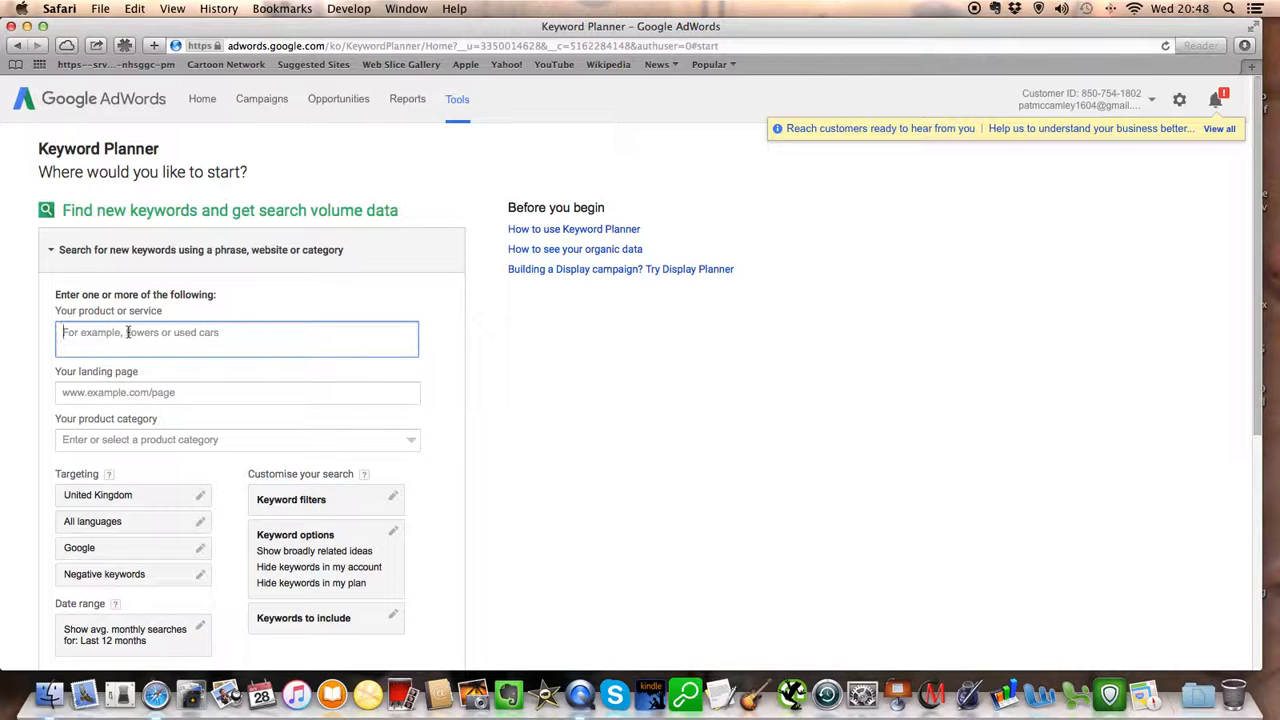
{"action": "type", "text": "d"}
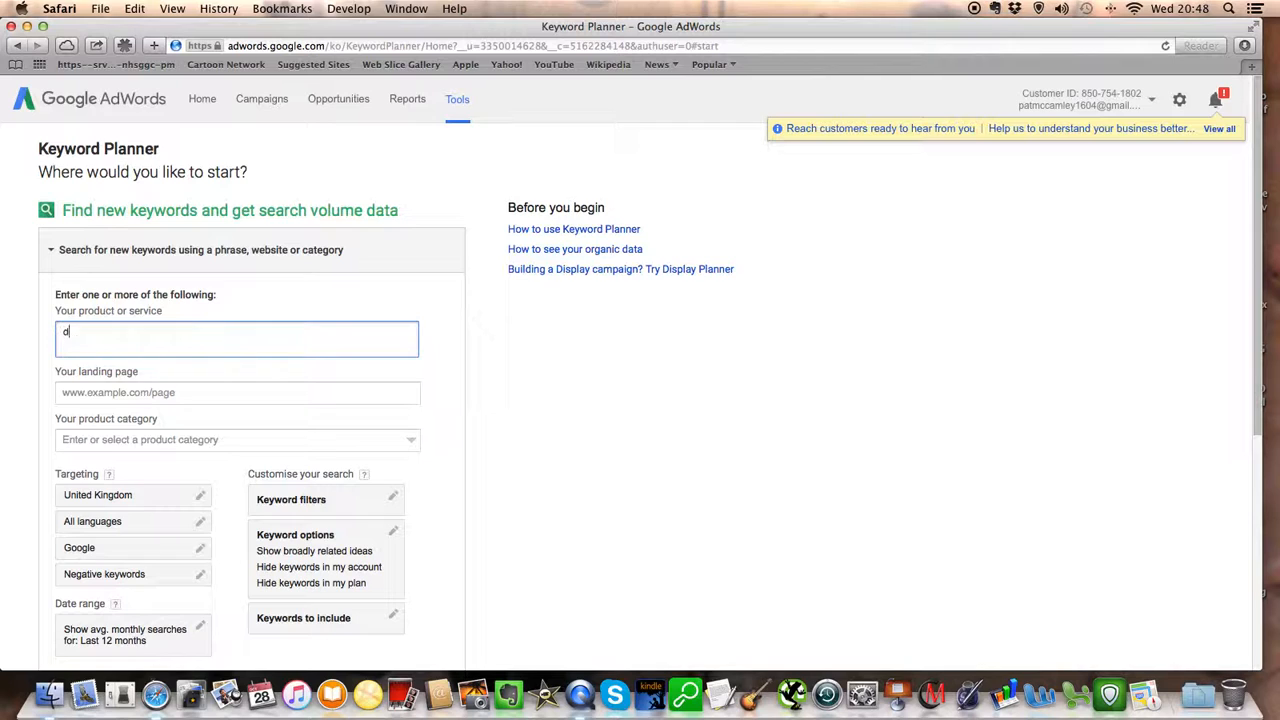
{"action": "type", "text": "dentist"}
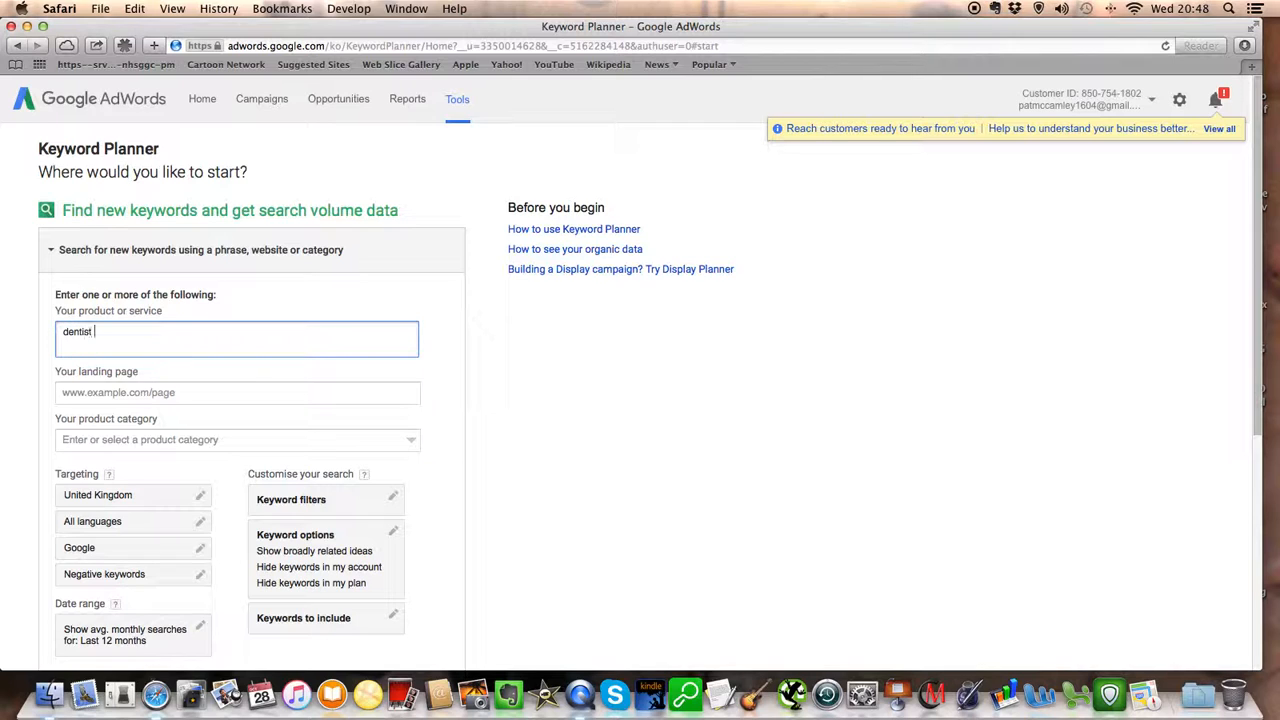
{"action": "type", "text": "darl"}
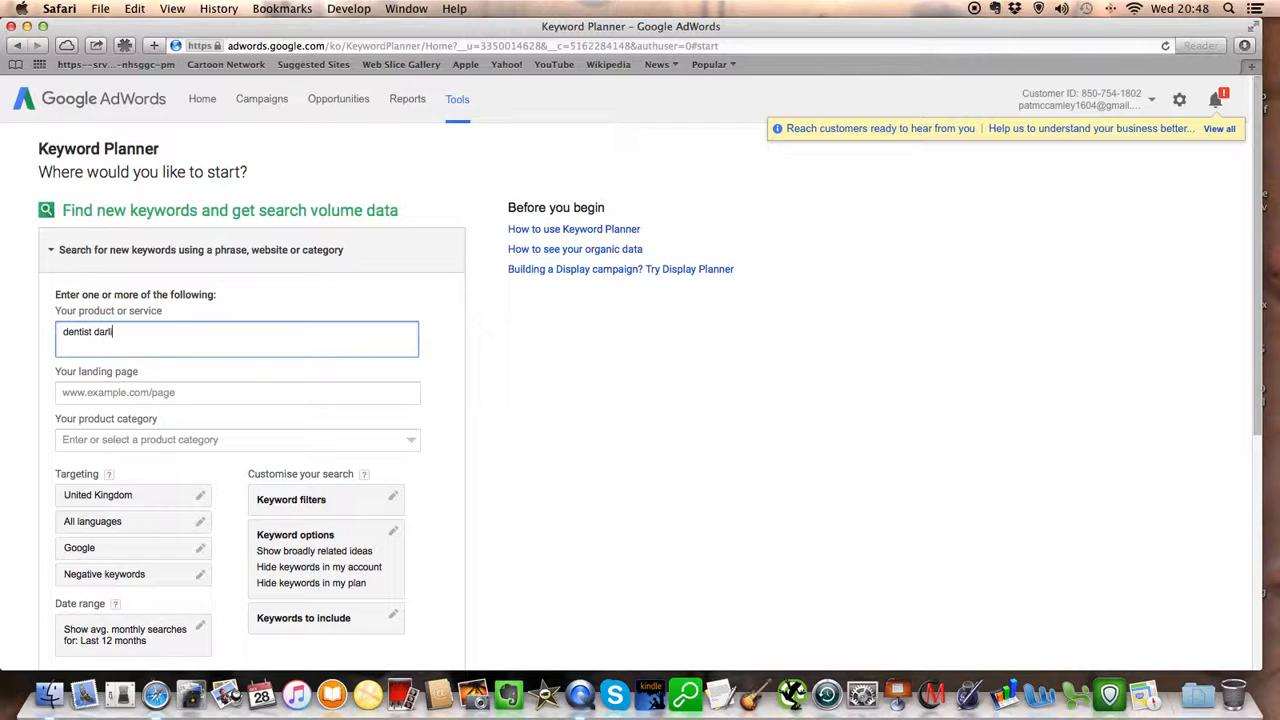
{"action": "type", "text": "ngton"}
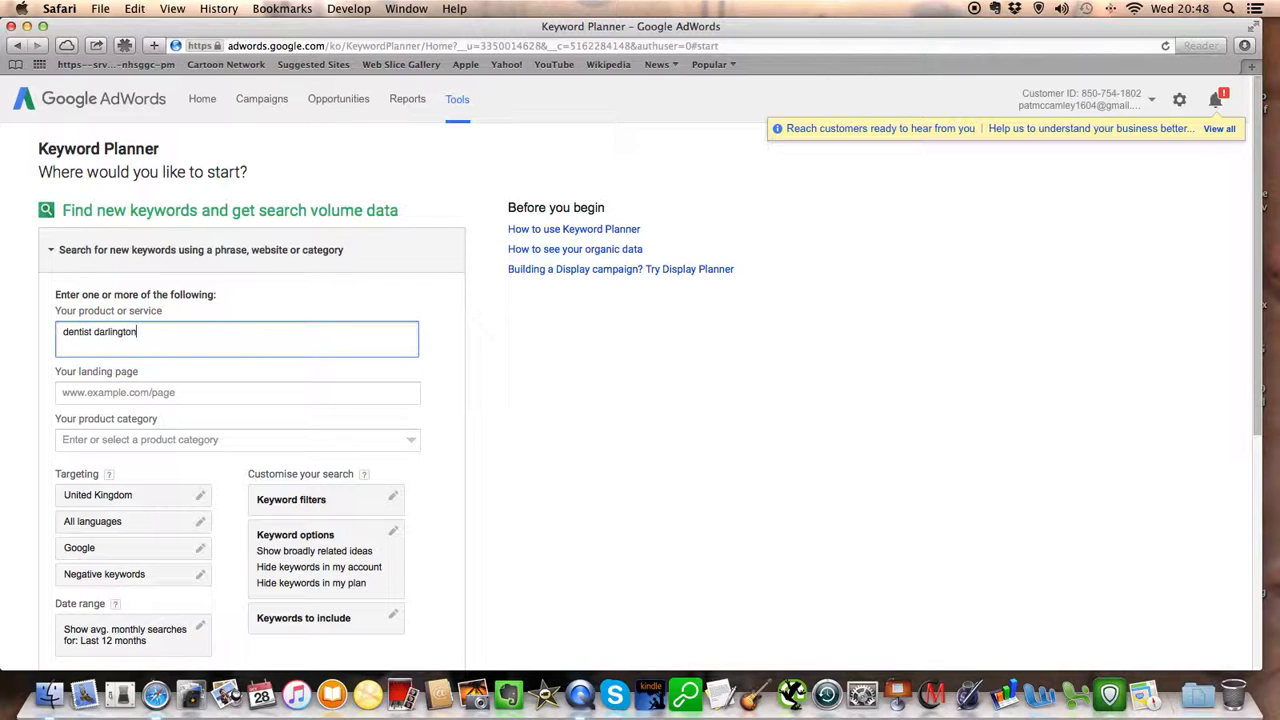
{"action": "scroll", "scroll_direction": "down", "scroll_amount": 3}
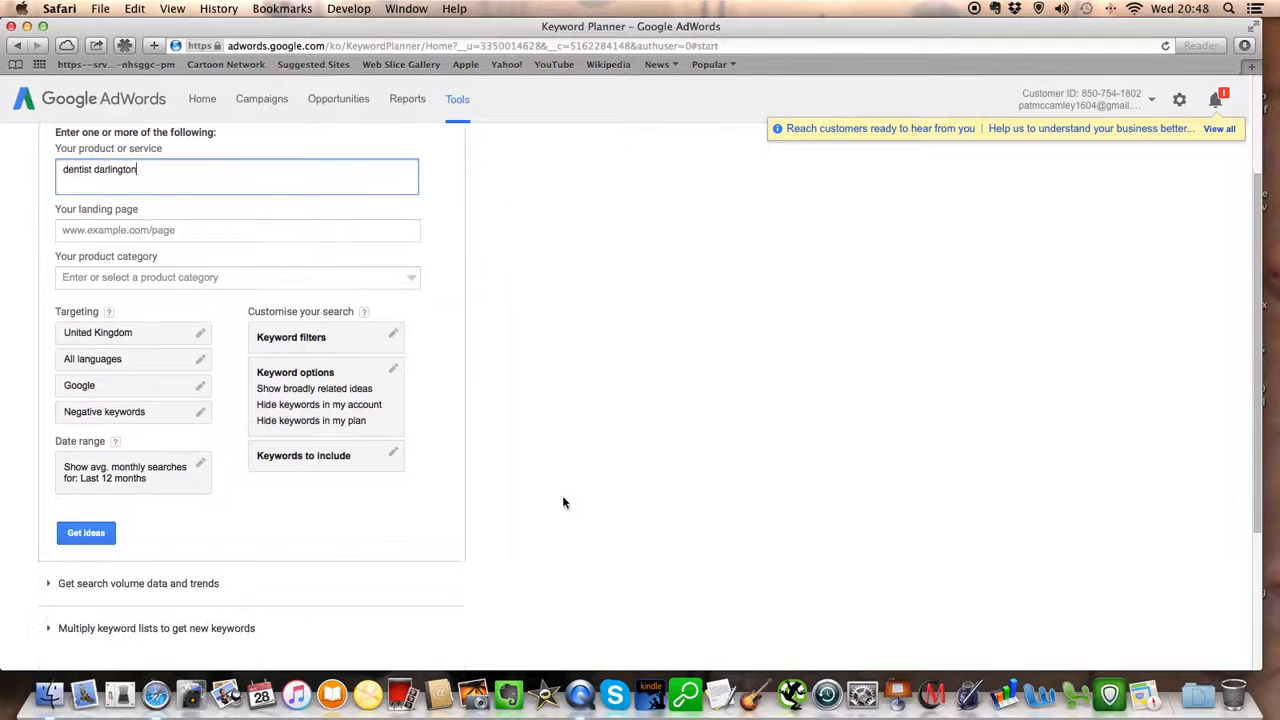
- Get ideas for 'dentist darlington' and review the Keyword ideas list with monthly volumes
{"action": "left_click", "coordinate": [84, 532]}
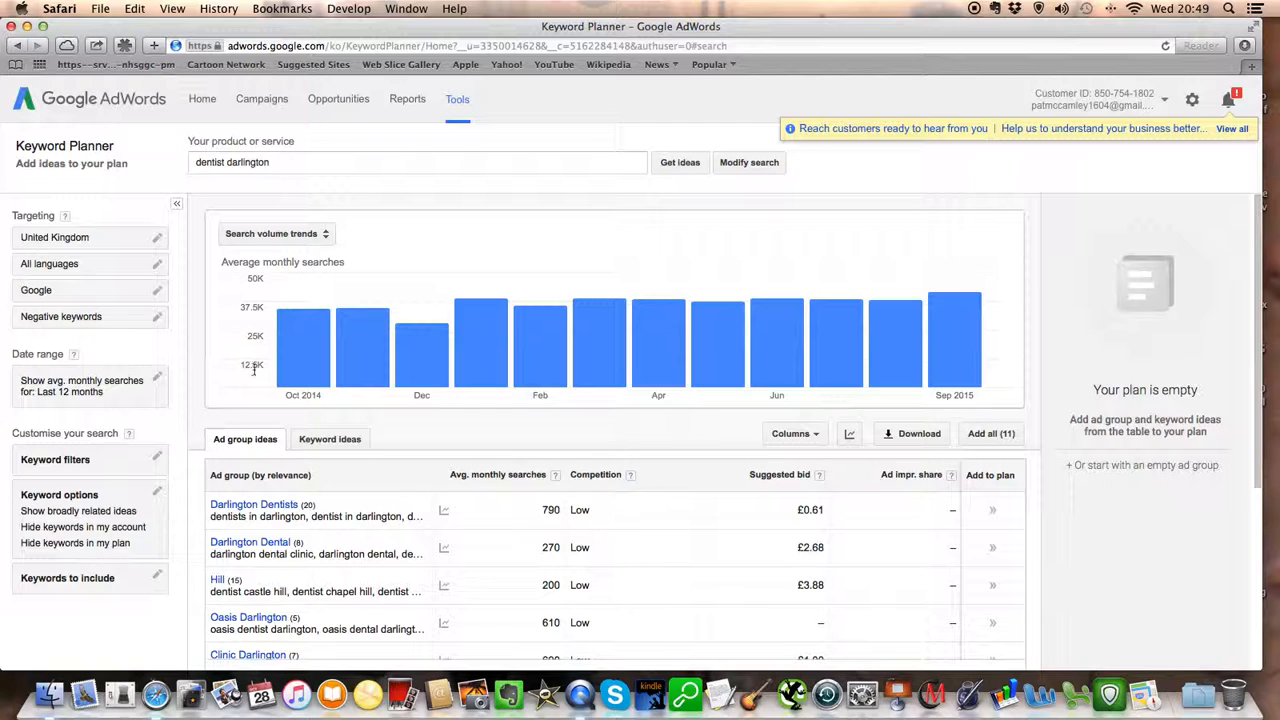
{"action": "left_click", "coordinate": [330, 440]}
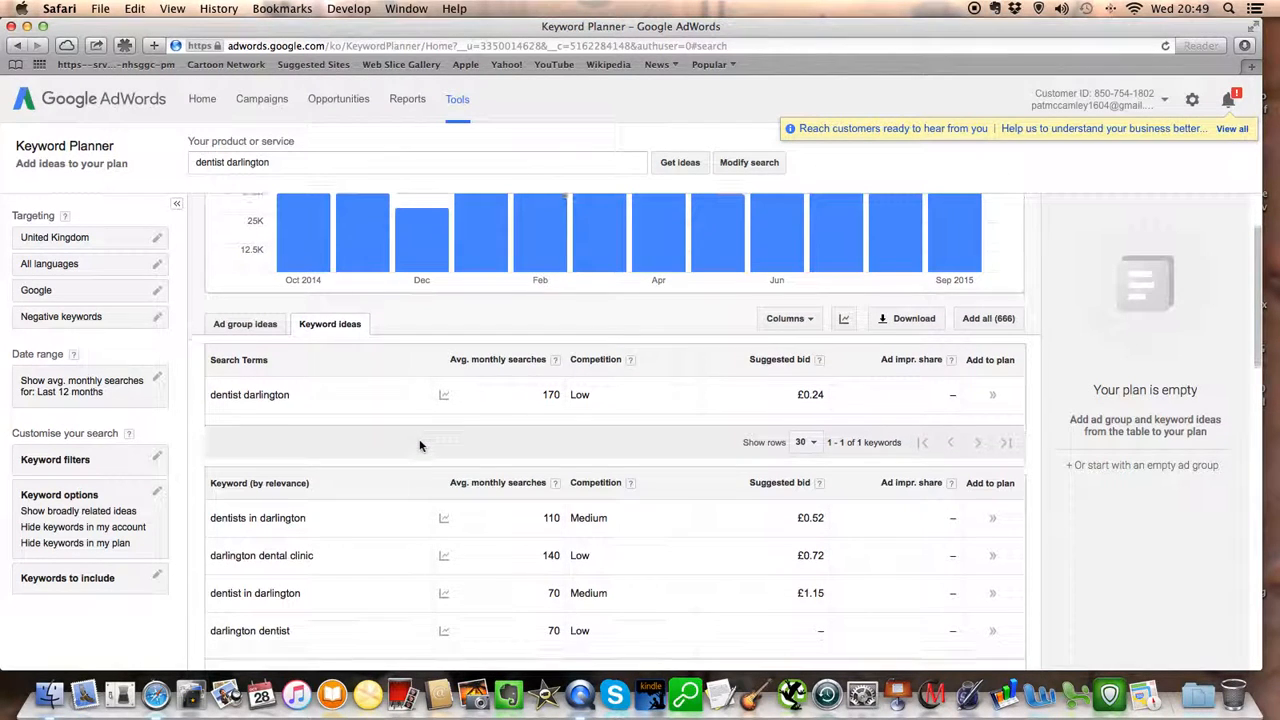
{"action": "mouse_move", "coordinate": [444, 392]}
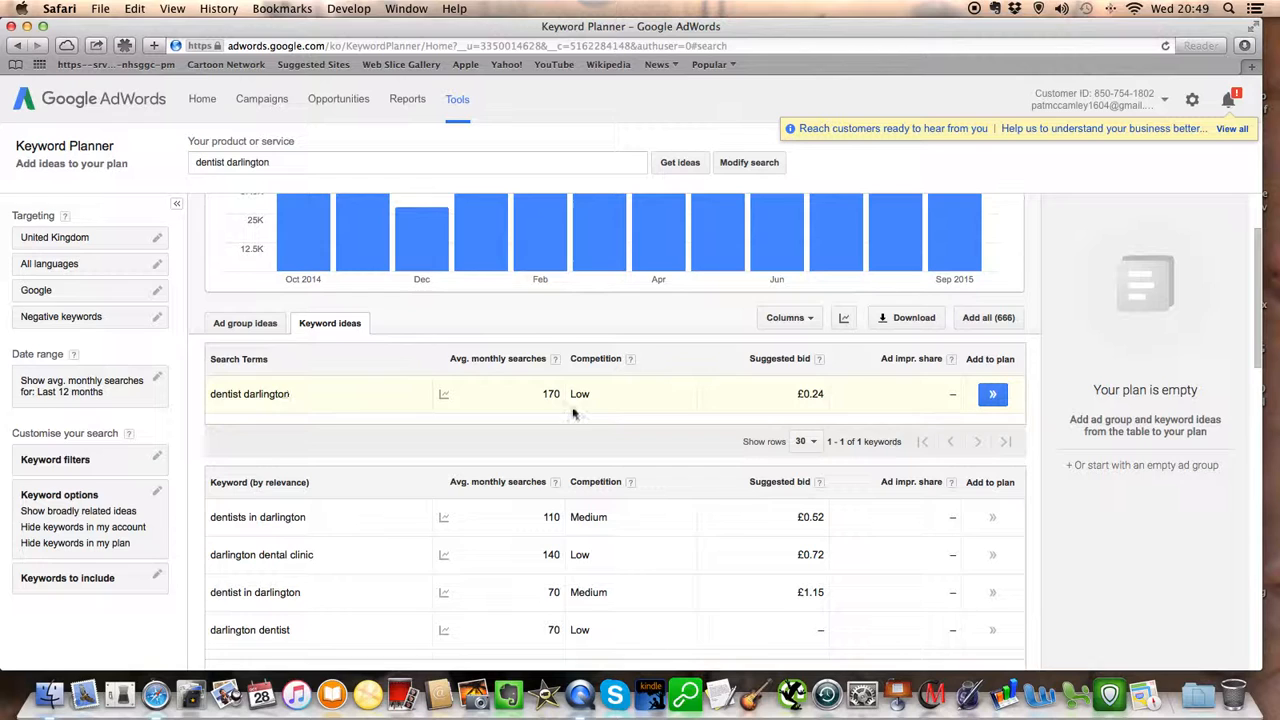
{"action": "mouse_move", "coordinate": [544, 400]}
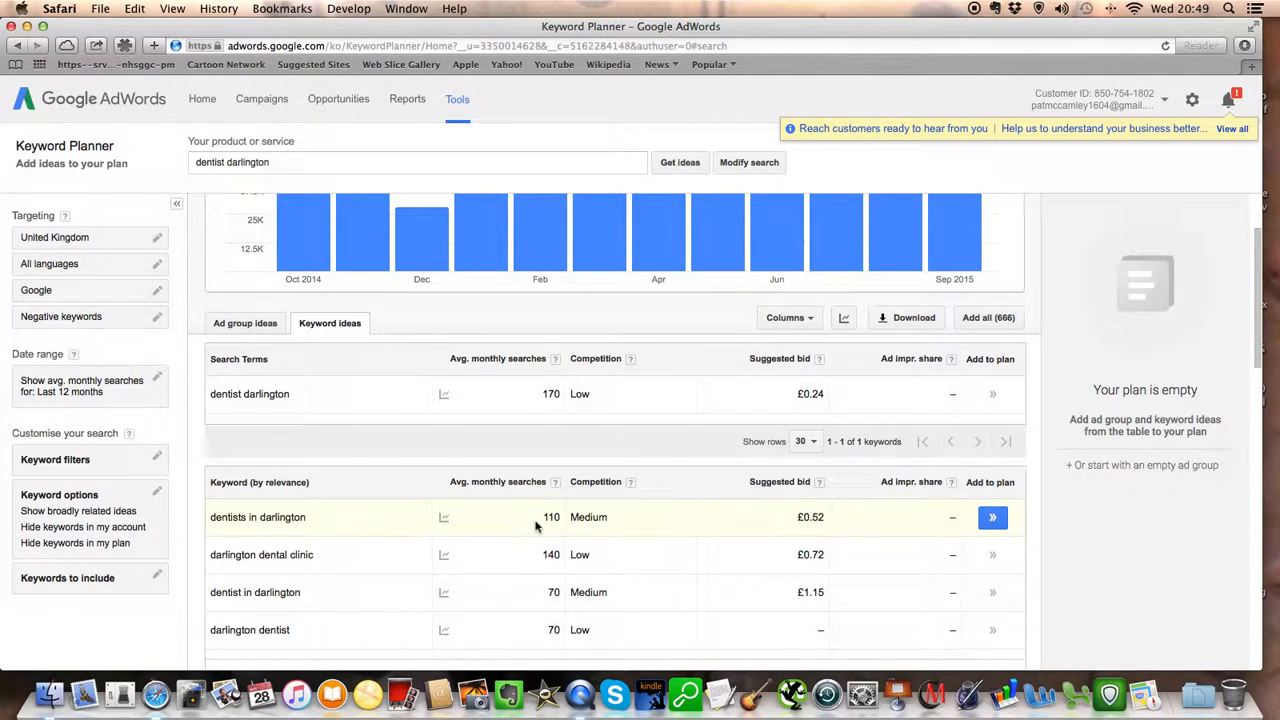
{"action": "scroll", "scroll_direction": "down", "scroll_amount": 3}
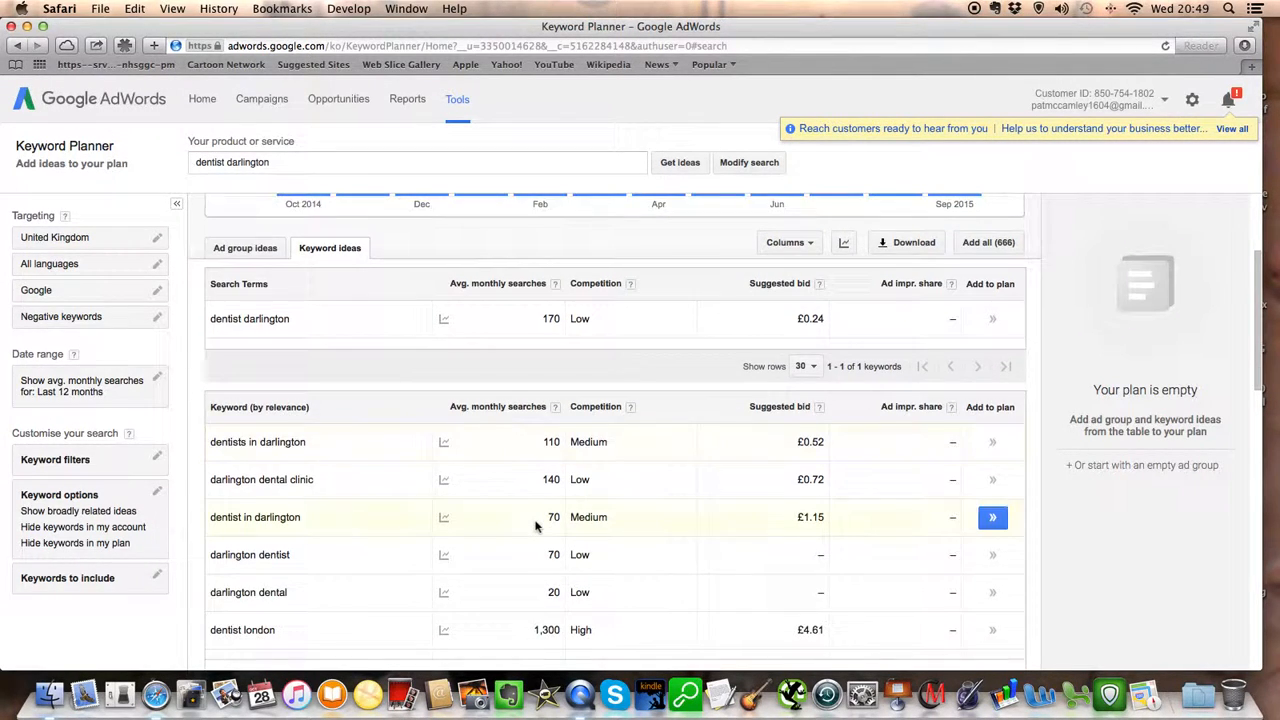
{"action": "scroll", "scroll_direction": "down", "scroll_amount": 3}
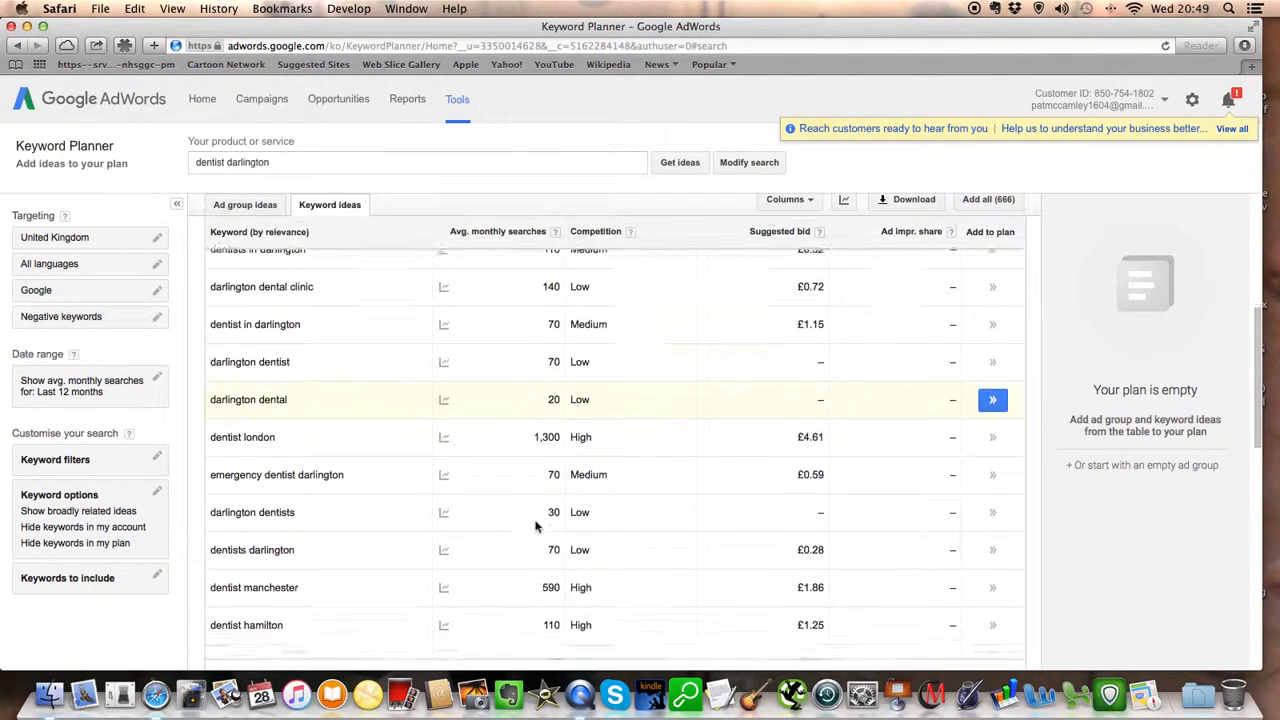
{"action": "scroll", "scroll_direction": "down", "scroll_amount": 3}
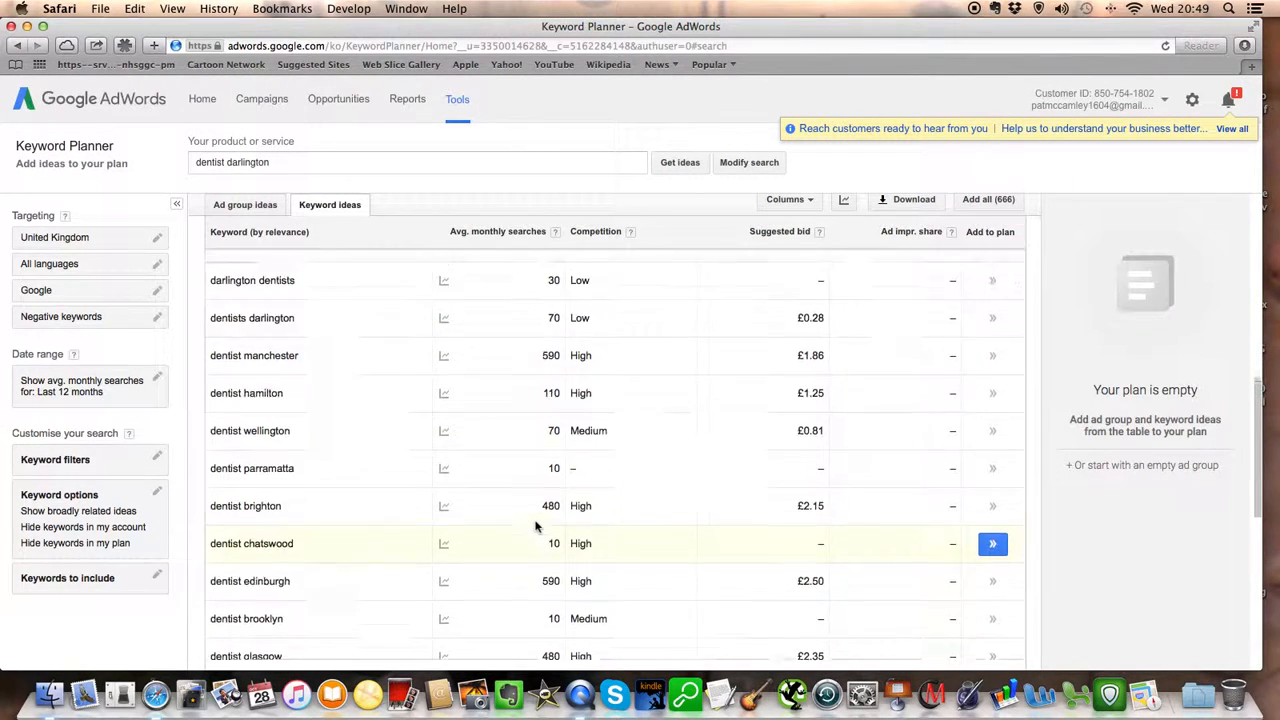
- Filter keyword ideas to include only the term 'darlington' and save the filter
{"action": "left_click", "coordinate": [68, 576]}
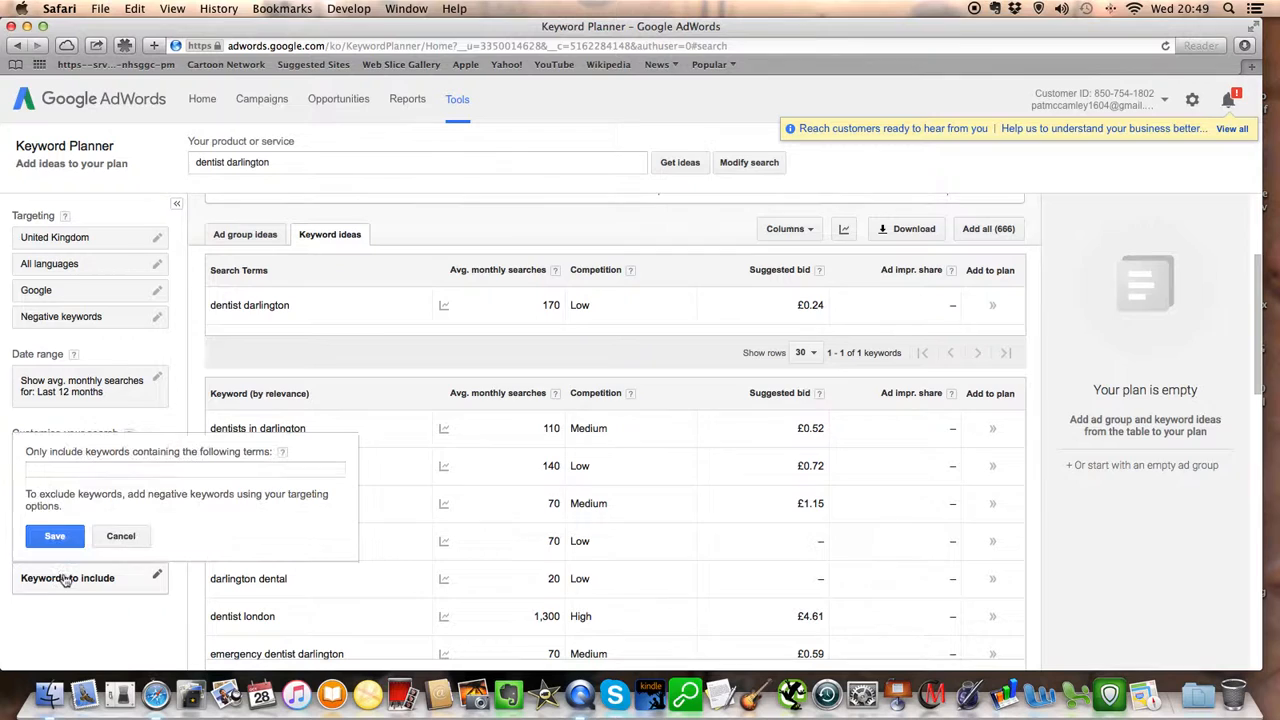
{"action": "left_click", "coordinate": [184, 468]}
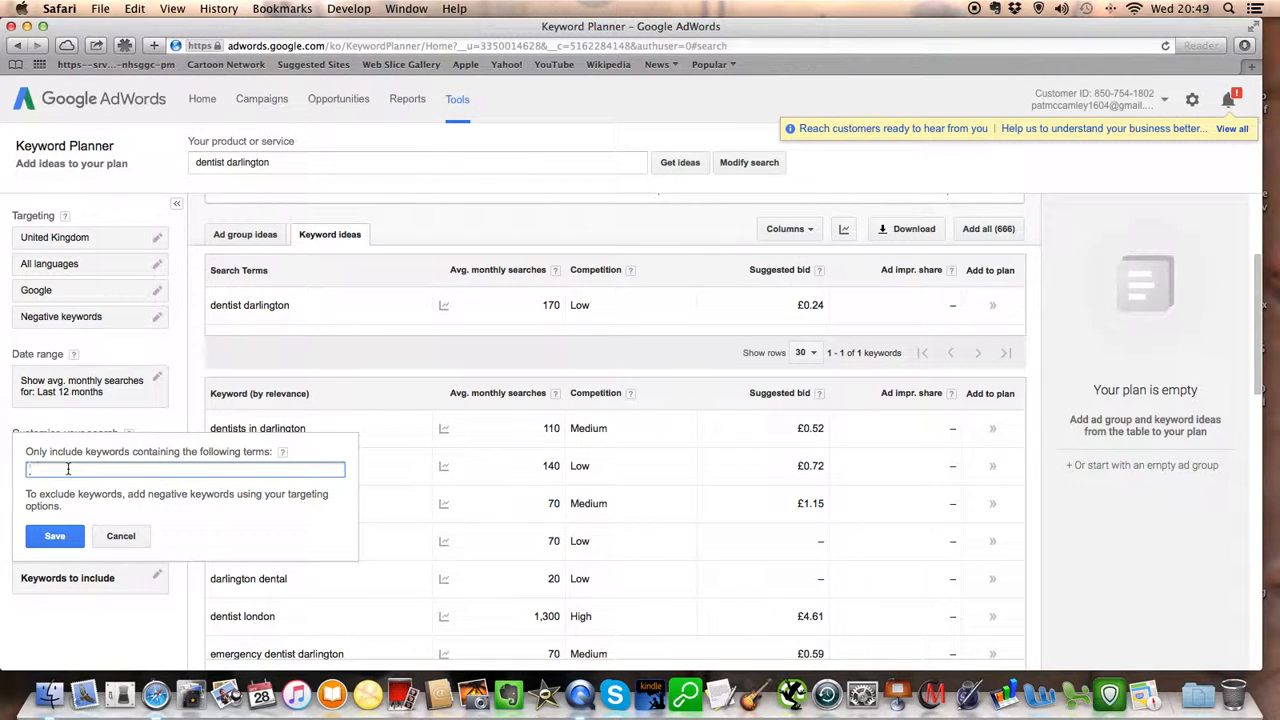
{"action": "type", "text": "darlington"}
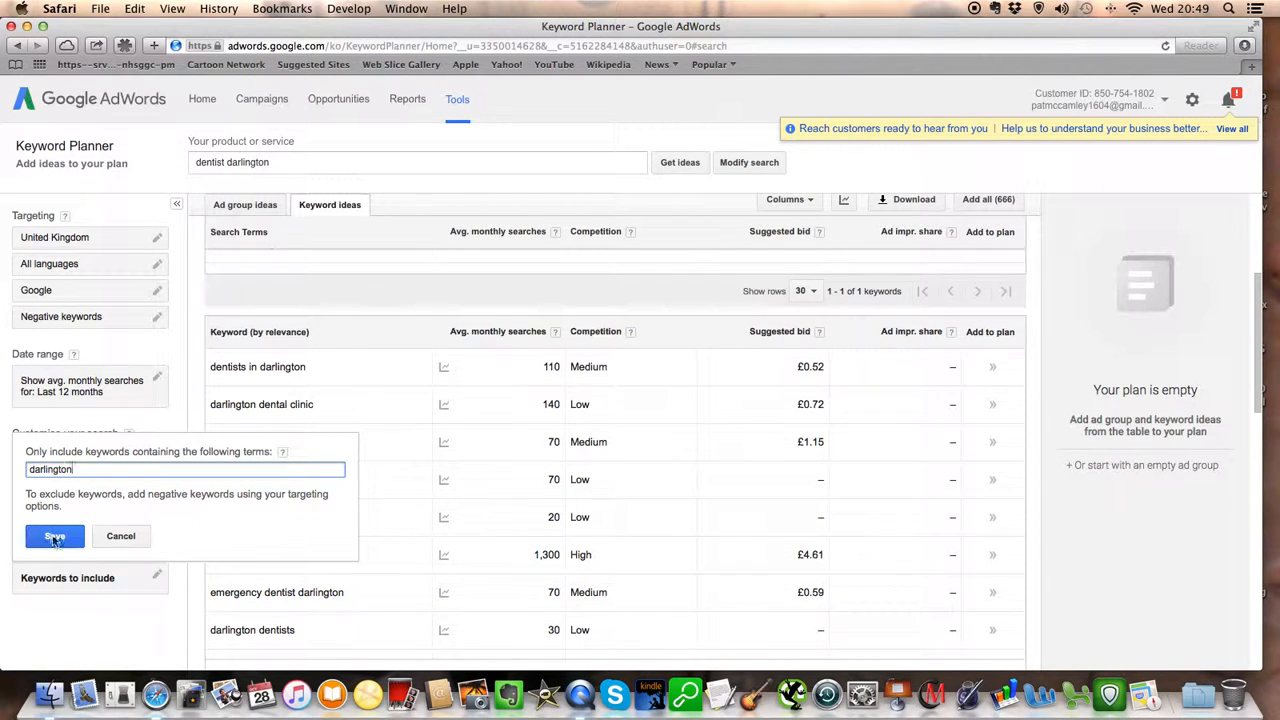
{"action": "left_click", "coordinate": [56, 536]}
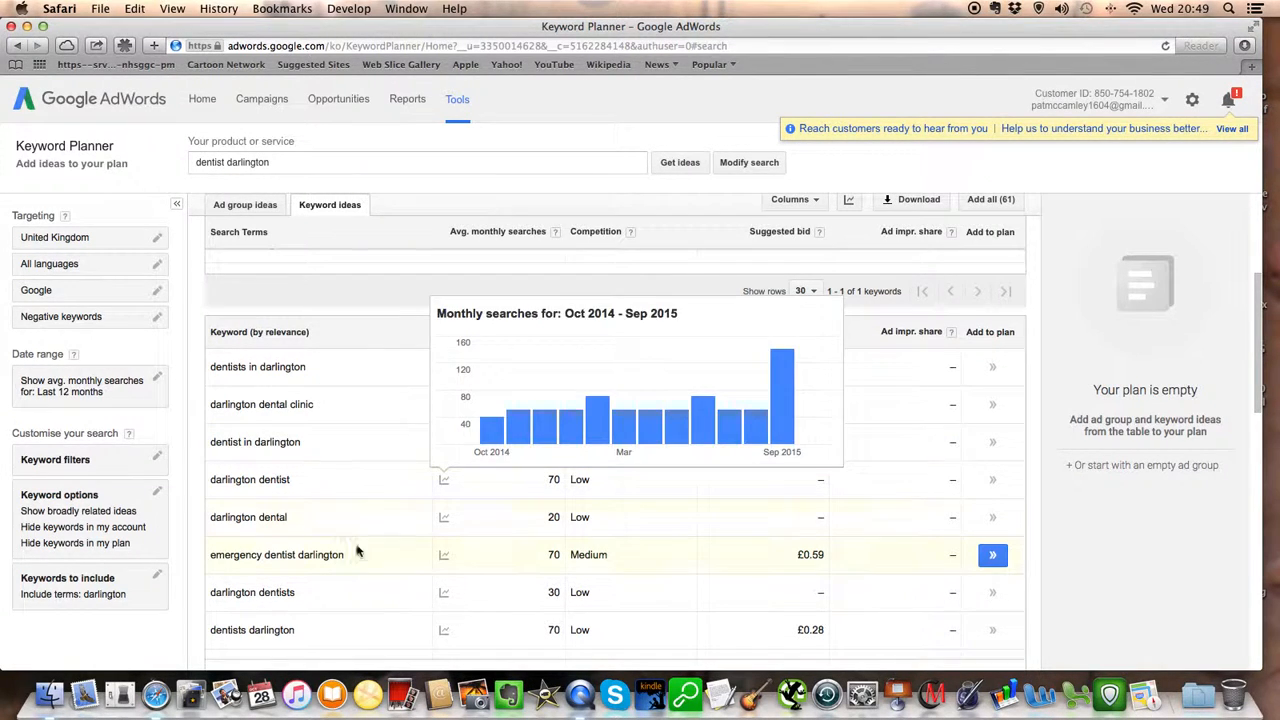
{"action": "scroll", "scroll_direction": "down", "scroll_amount": 3}
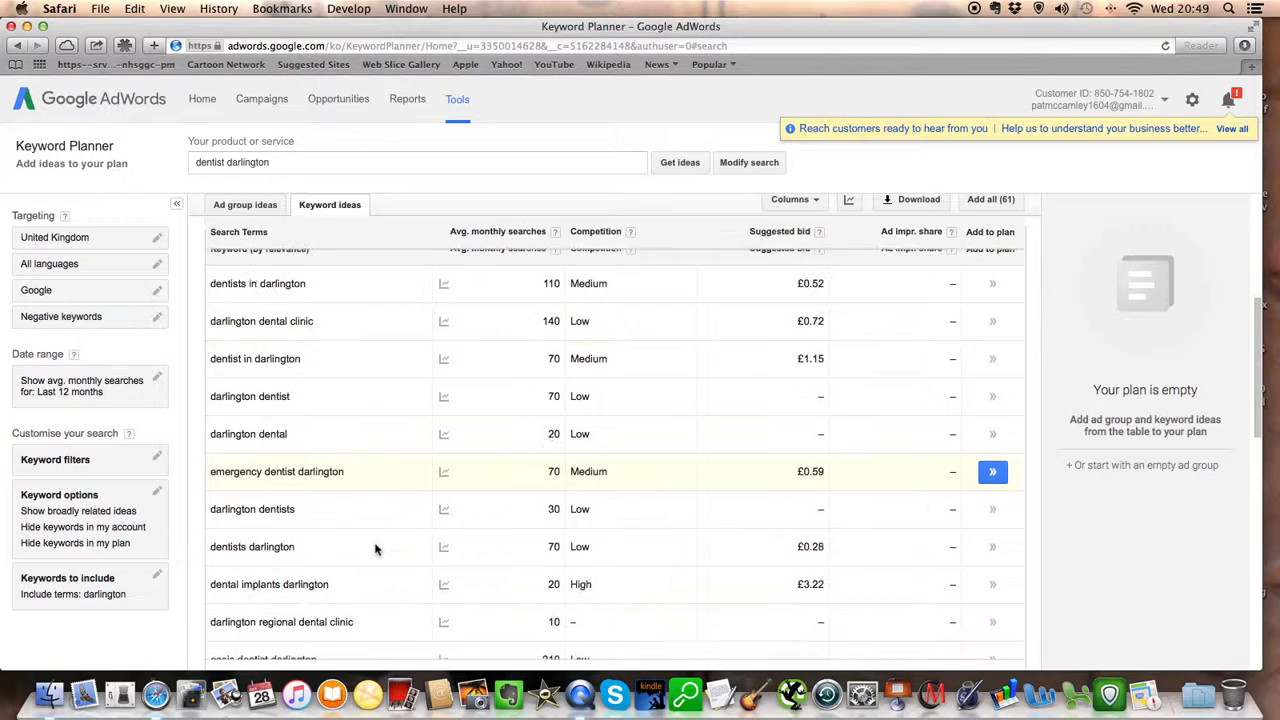
{"action": "scroll", "scroll_direction": "down", "scroll_amount": 3}
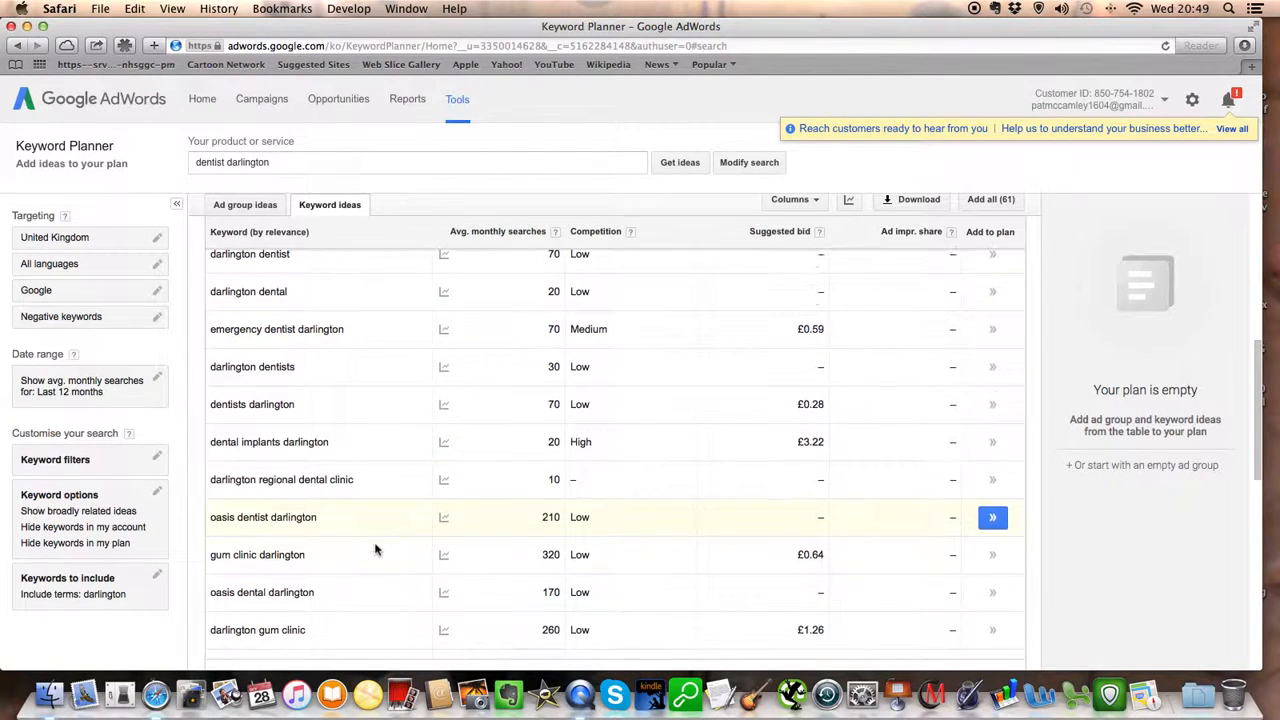
{"action": "scroll", "scroll_direction": "down", "scroll_amount": 3}
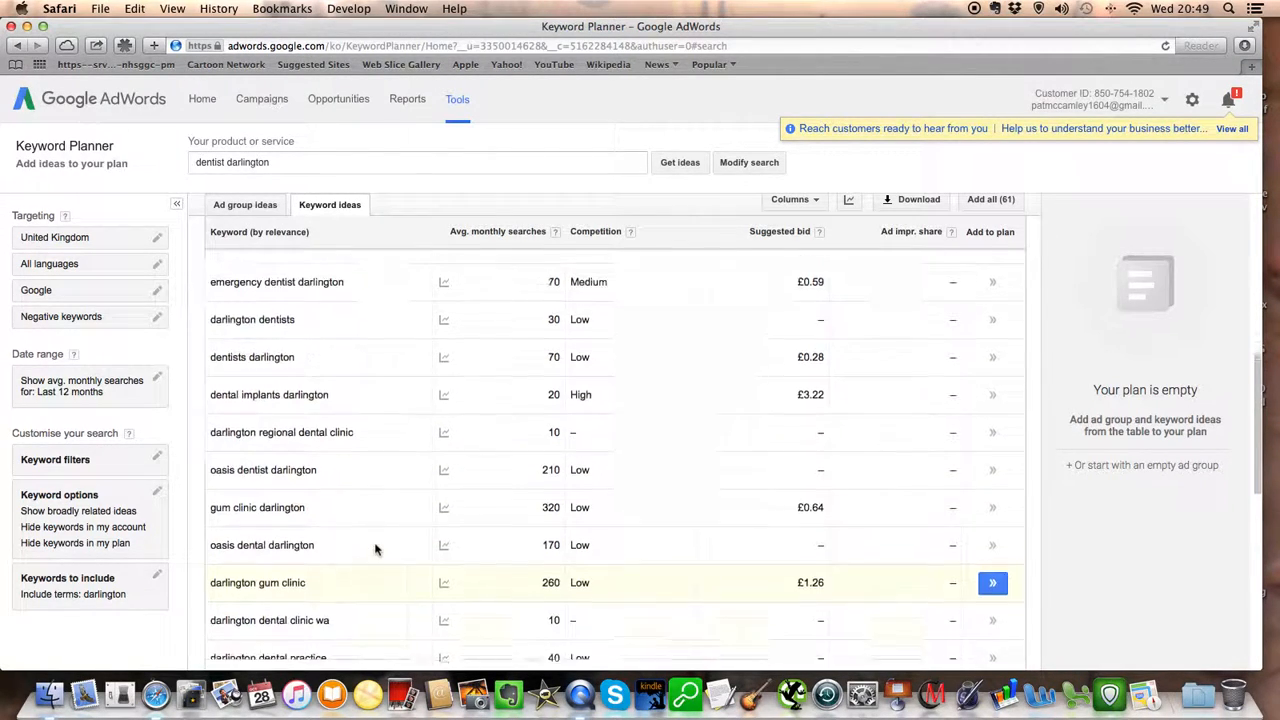
{"action": "scroll", "scroll_direction": "down", "scroll_amount": 3}
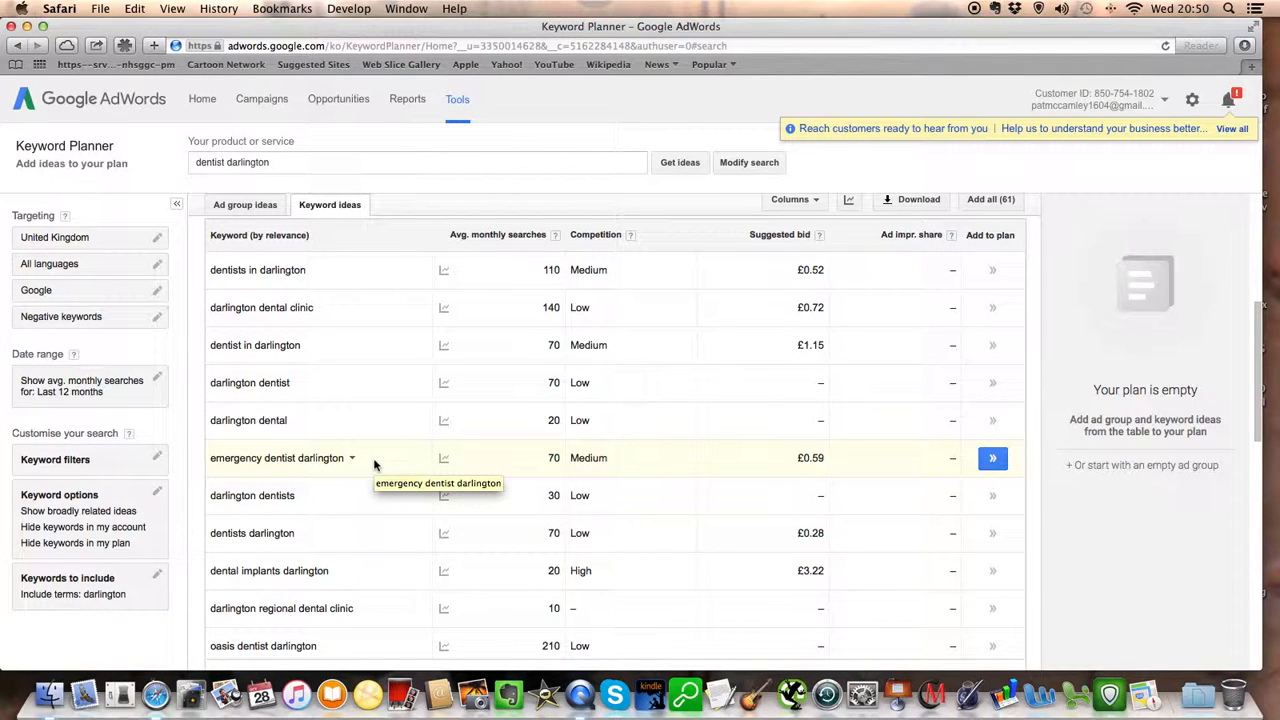
{"action": "mouse_move", "coordinate": [382, 468]}
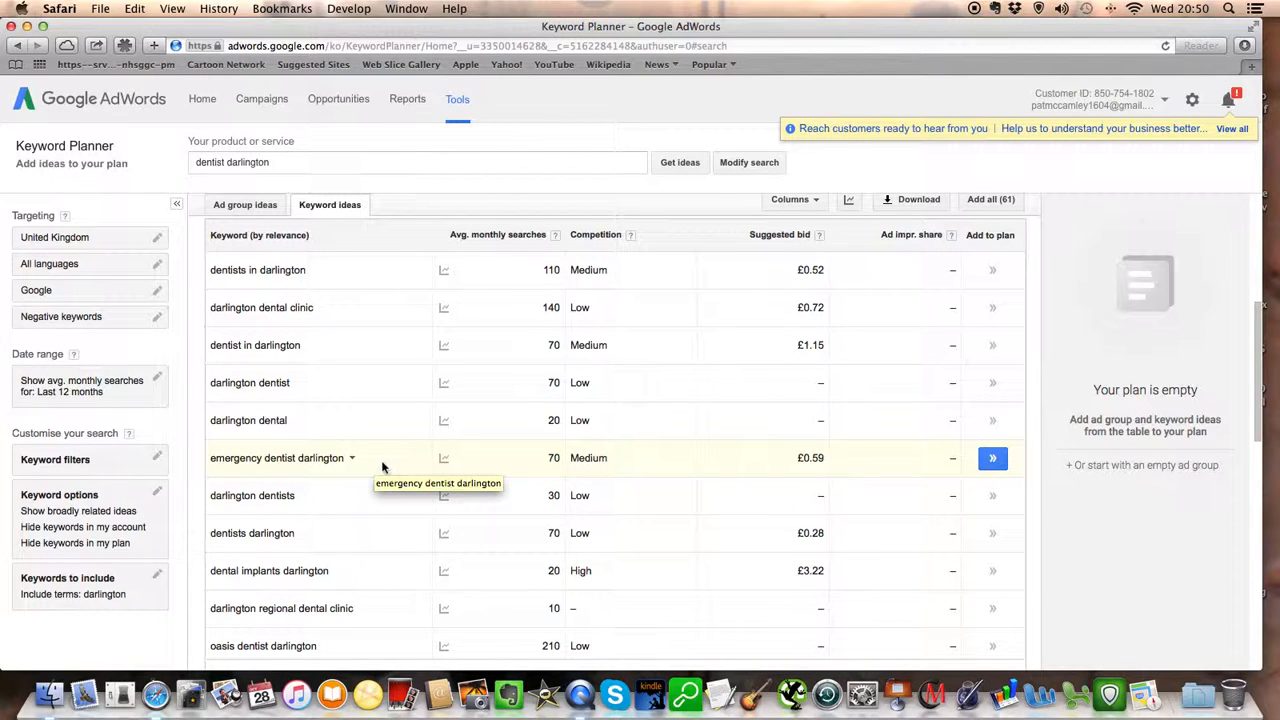
{"action": "mouse_move", "coordinate": [376, 476]}
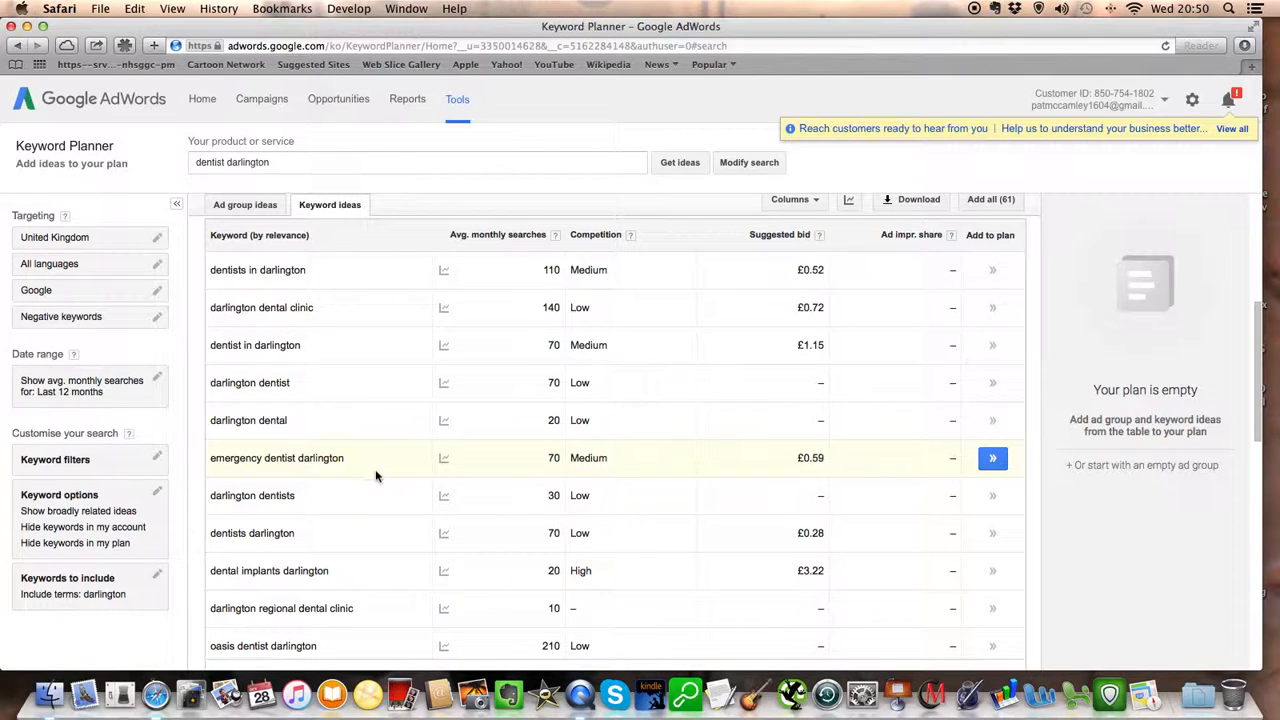
{"action": "scroll", "scroll_direction": "down", "scroll_amount": 3}
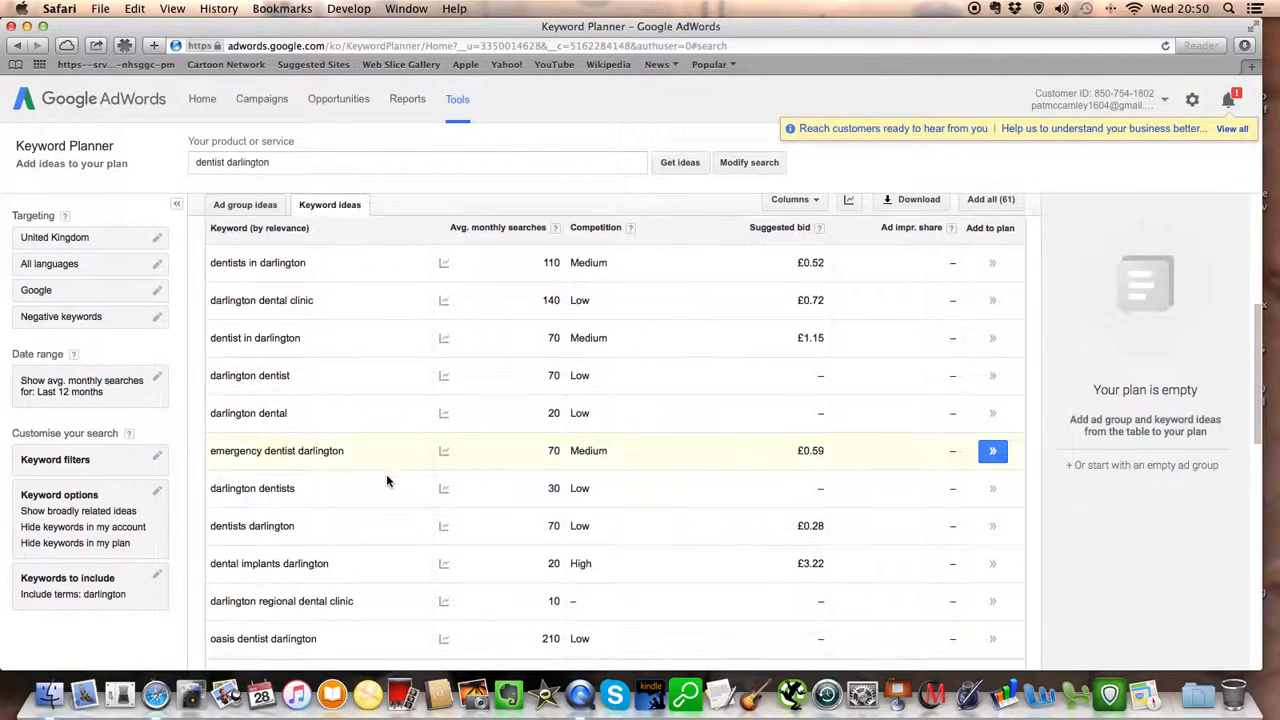
- Replace the search phrase with 'gum disease darlington' and request new keyword ideas
{"action": "left_click", "coordinate": [680, 162]}
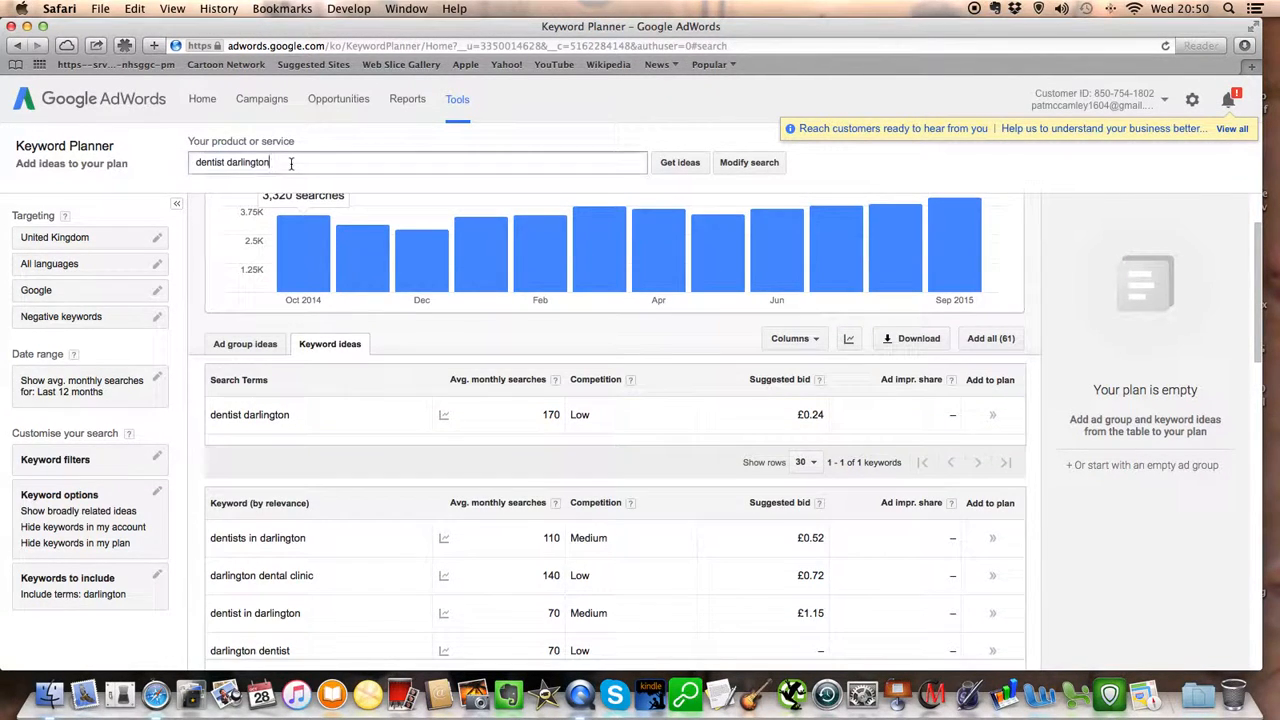
{"action": "key", "text": "Backspace"}
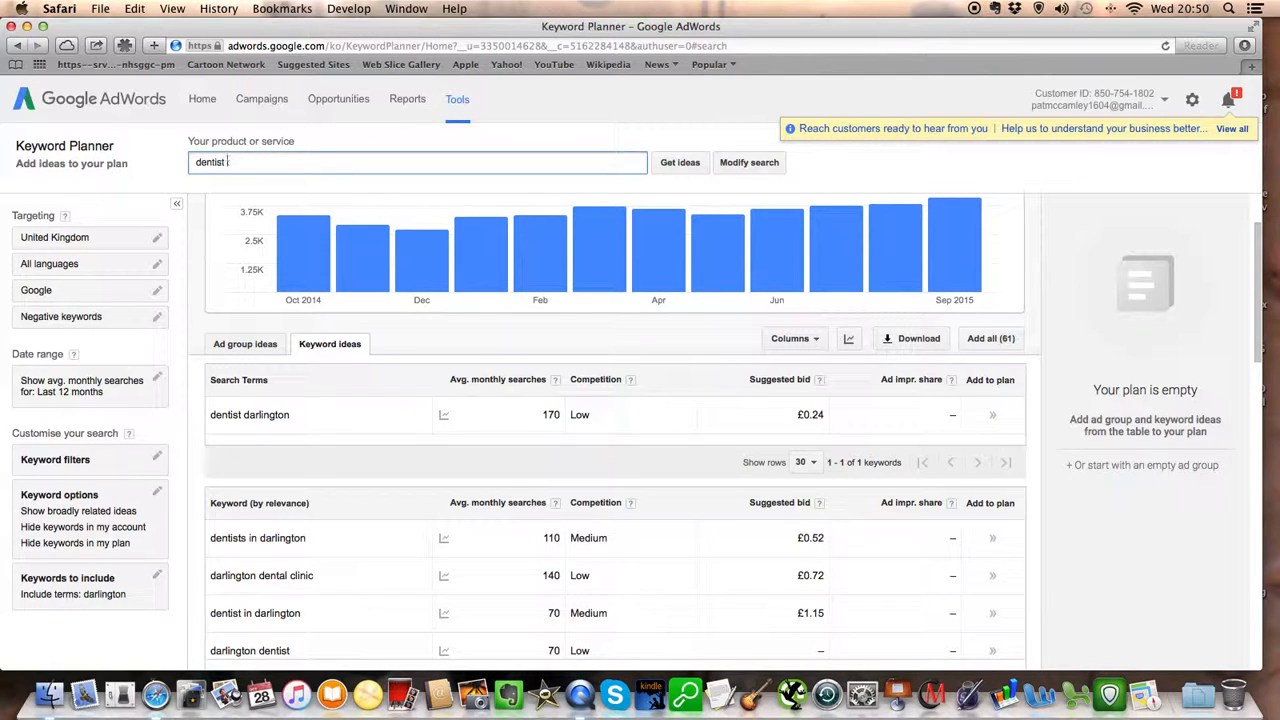
{"action": "left_click", "coordinate": [416, 162]}
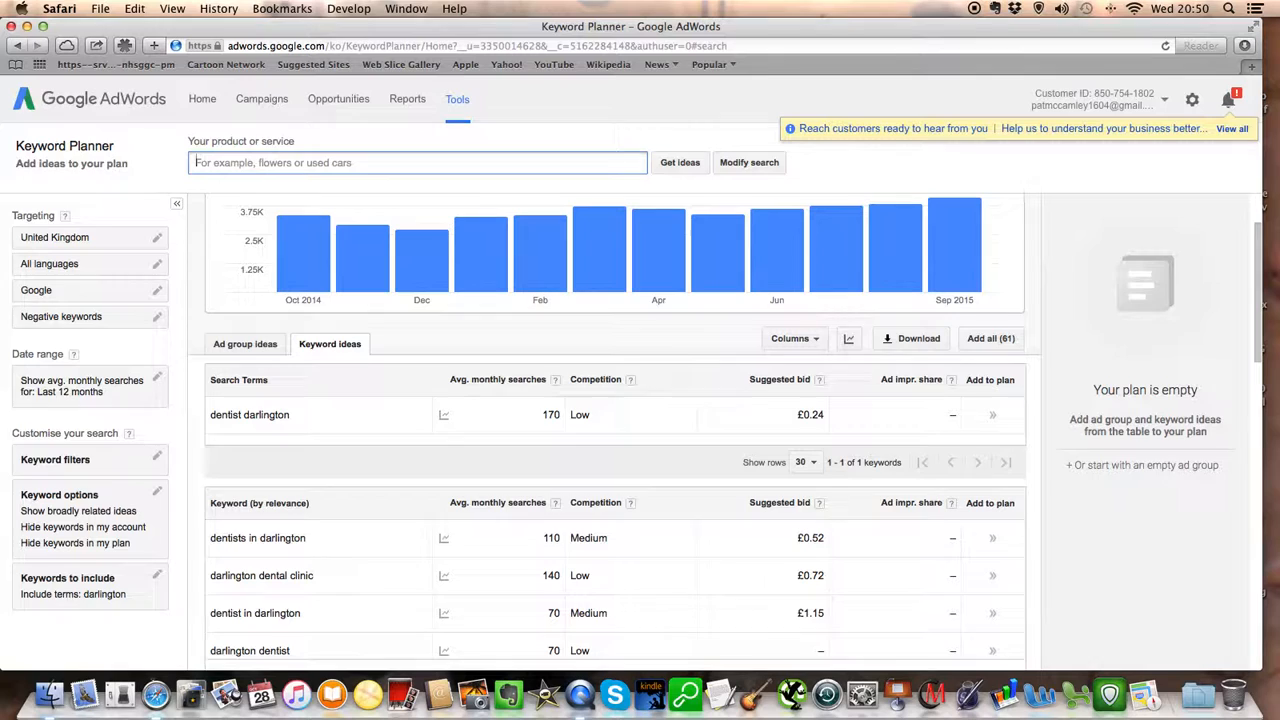
{"action": "type", "text": "g"}
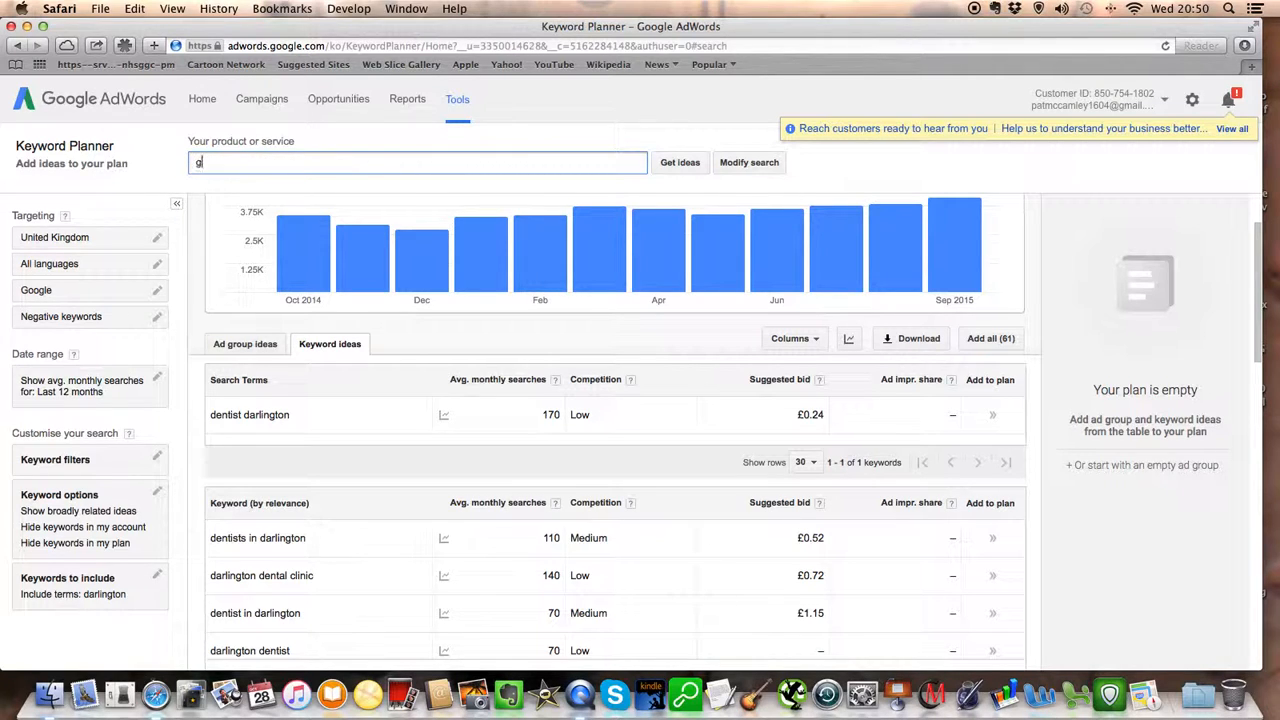
{"action": "type", "text": "um disease"}
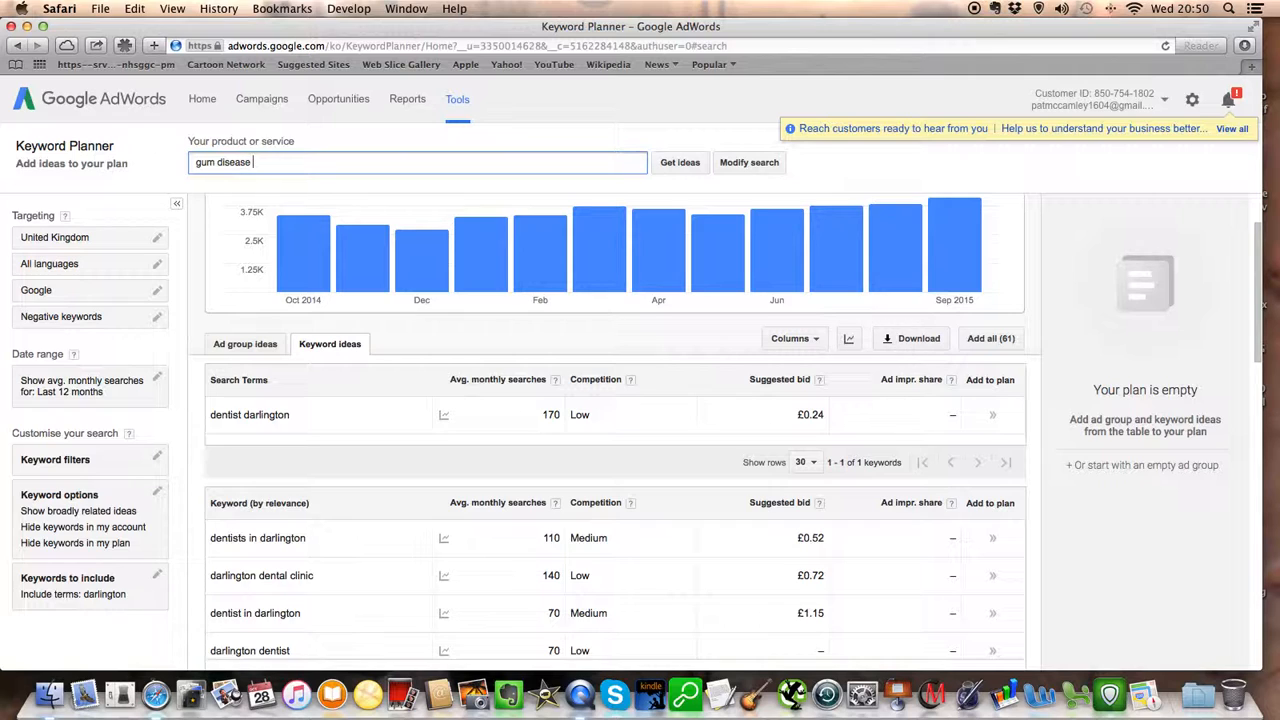
{"action": "type", "text": "darlington"}
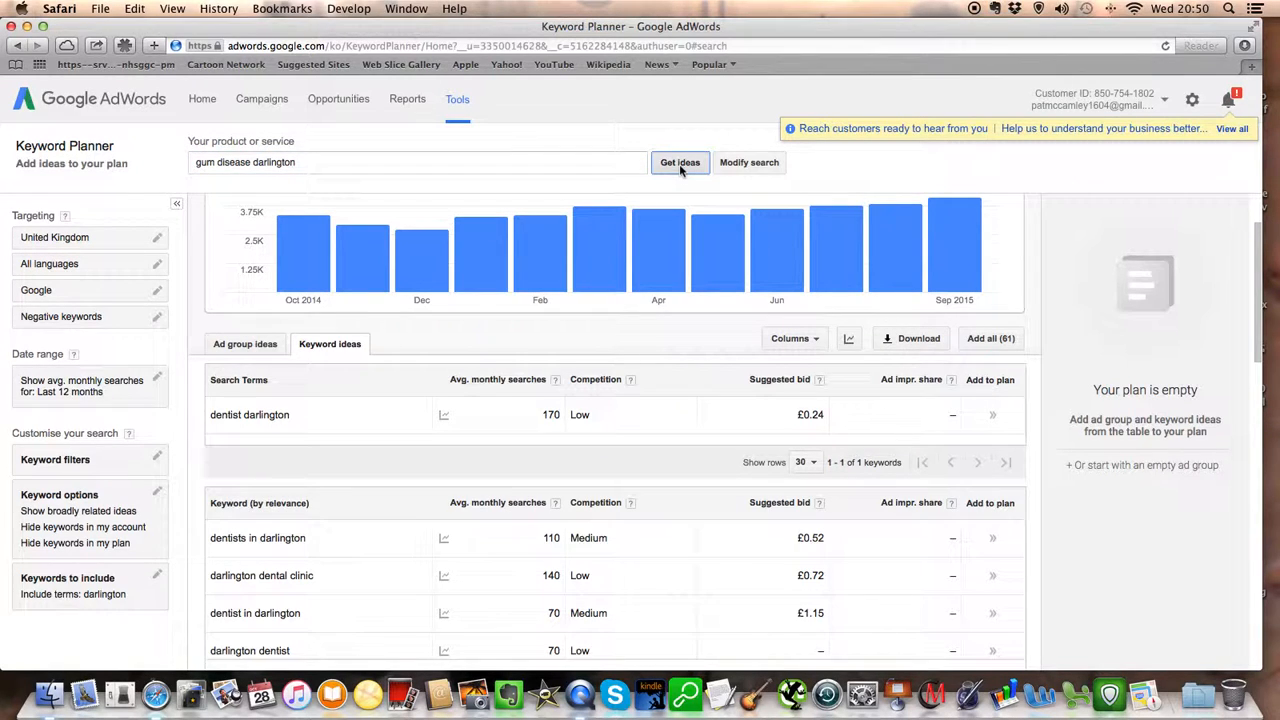
{"action": "left_click", "coordinate": [680, 162]}
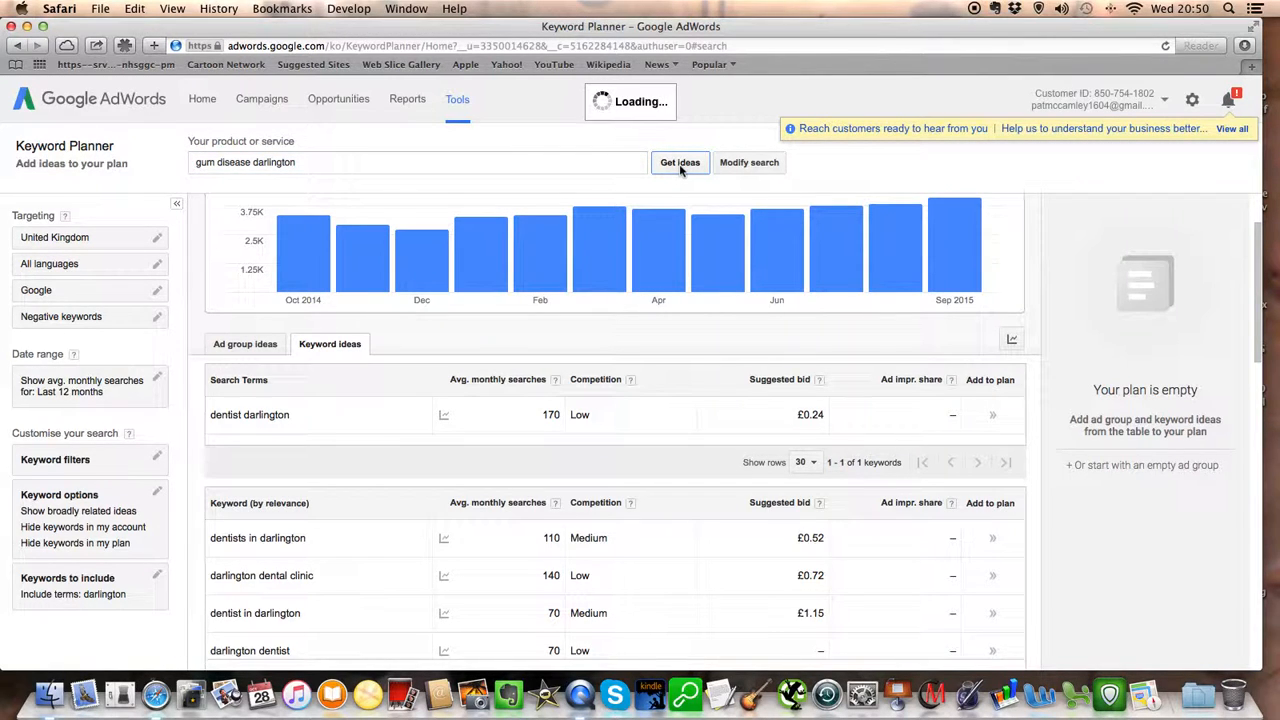
- Review the loaded 'gum disease darlington' results and darlington-filtered keyword ideas
{"action": "left_click", "coordinate": [680, 162]}
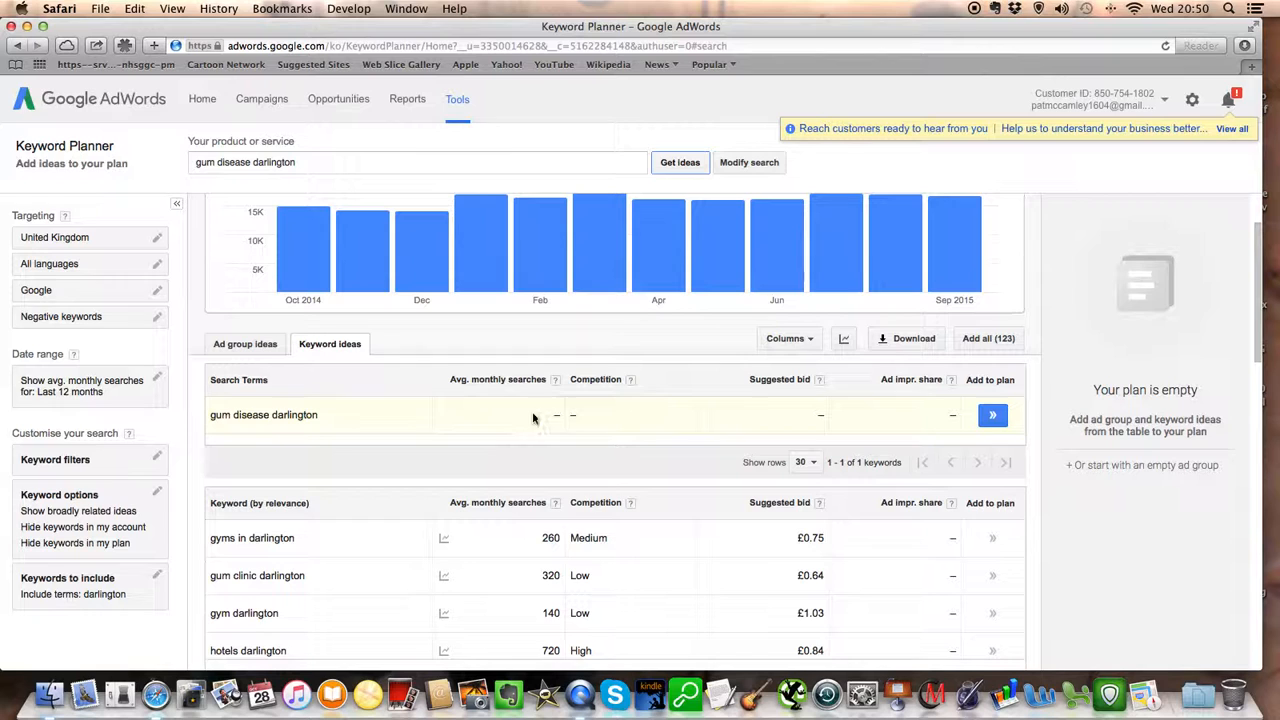
{"action": "mouse_move", "coordinate": [532, 430]}
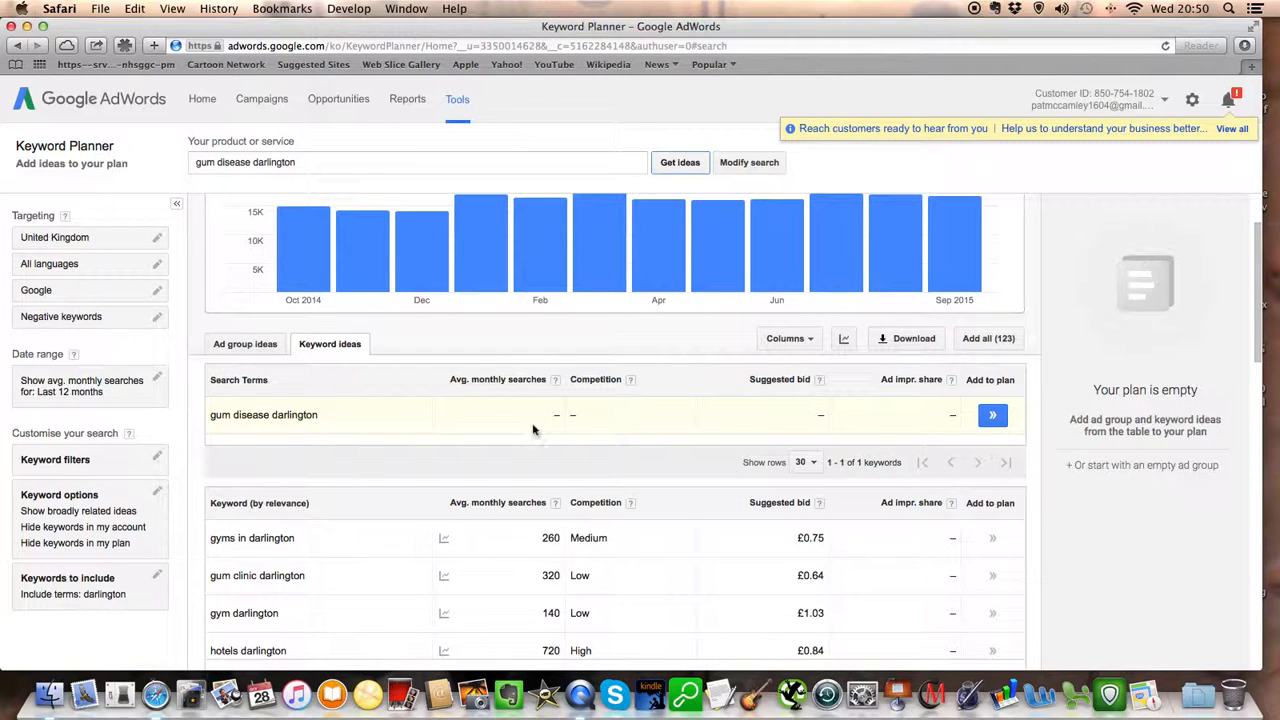
{"action": "mouse_move", "coordinate": [510, 424]}
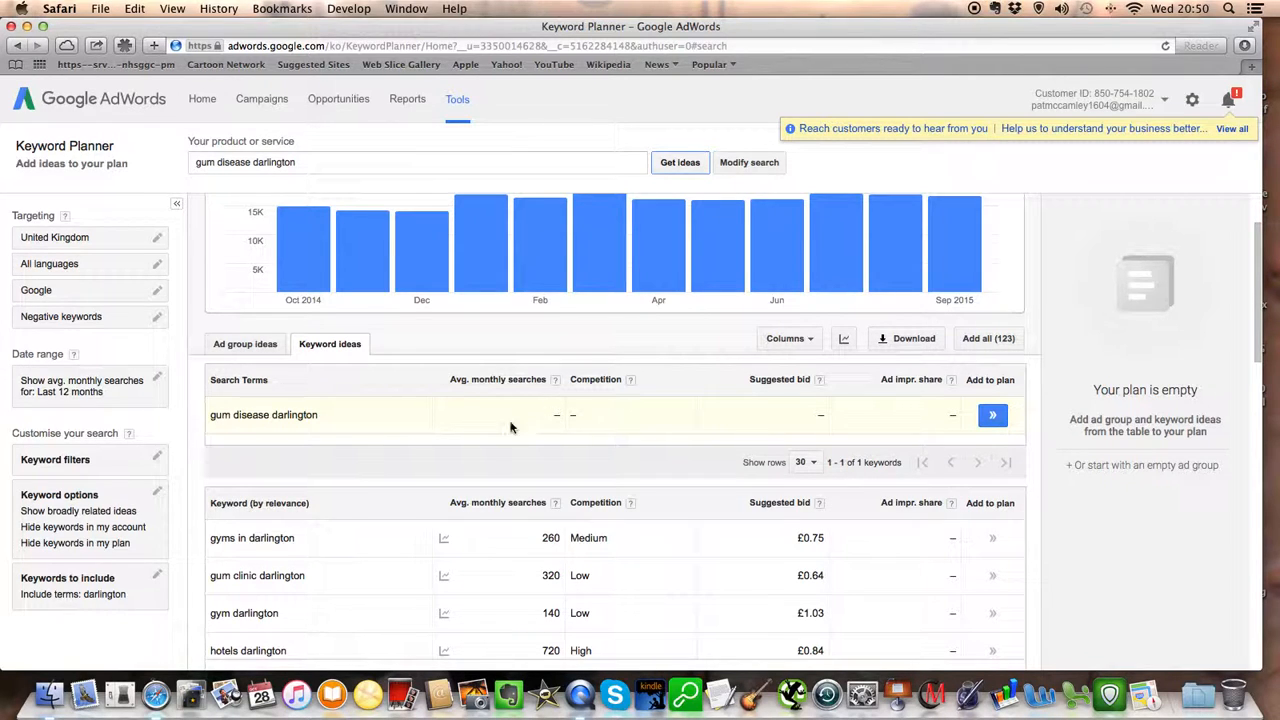
{"action": "mouse_move", "coordinate": [564, 418]}
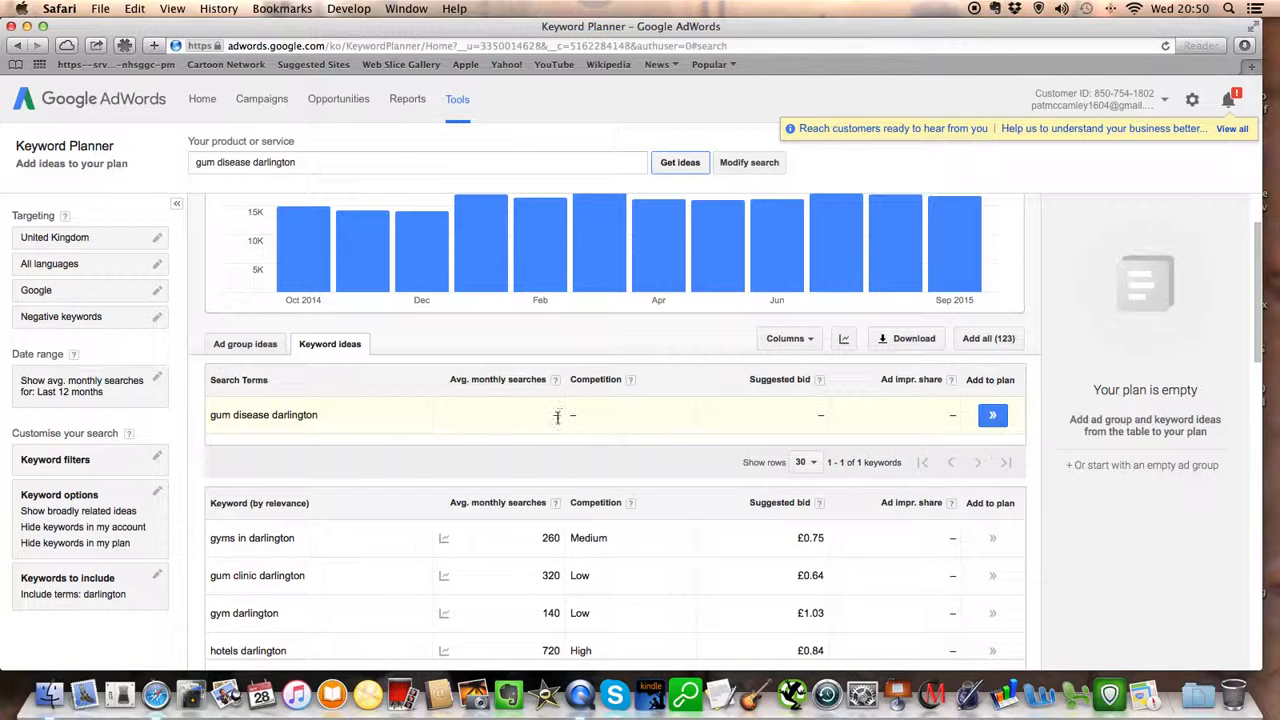
{"action": "scroll", "scroll_direction": "down", "scroll_amount": 3}
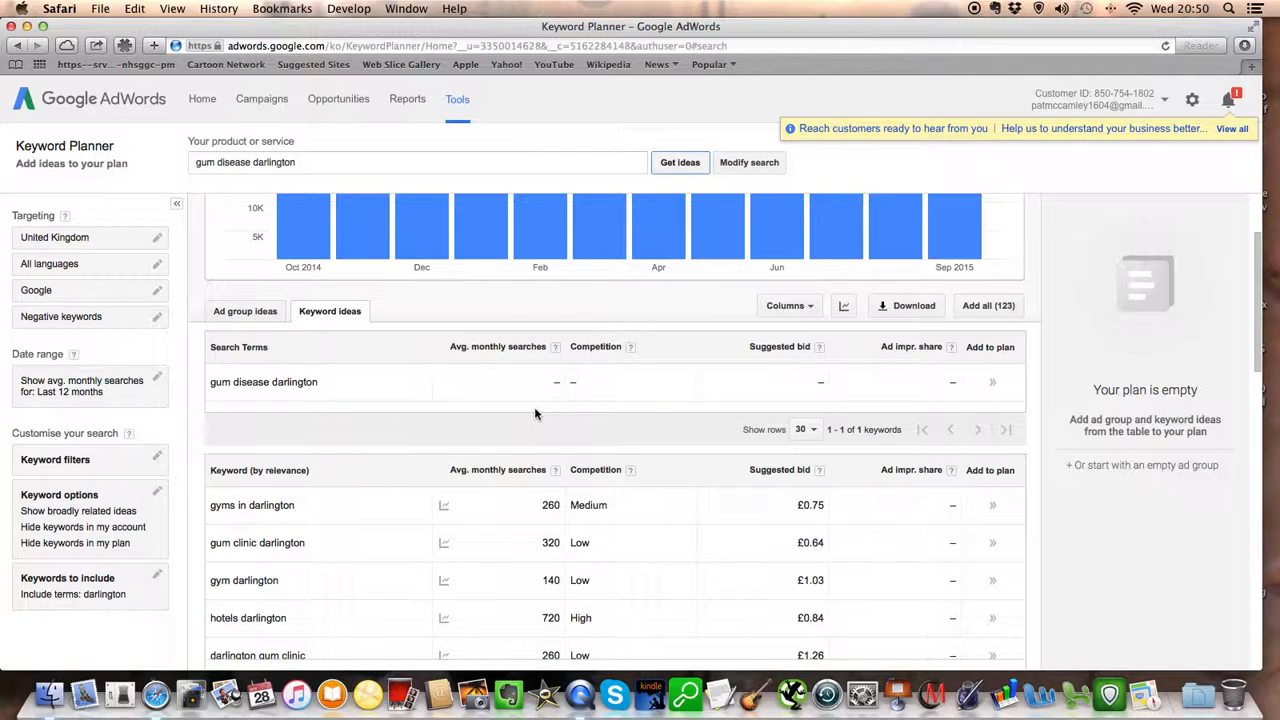
{"action": "mouse_move", "coordinate": [532, 408]}
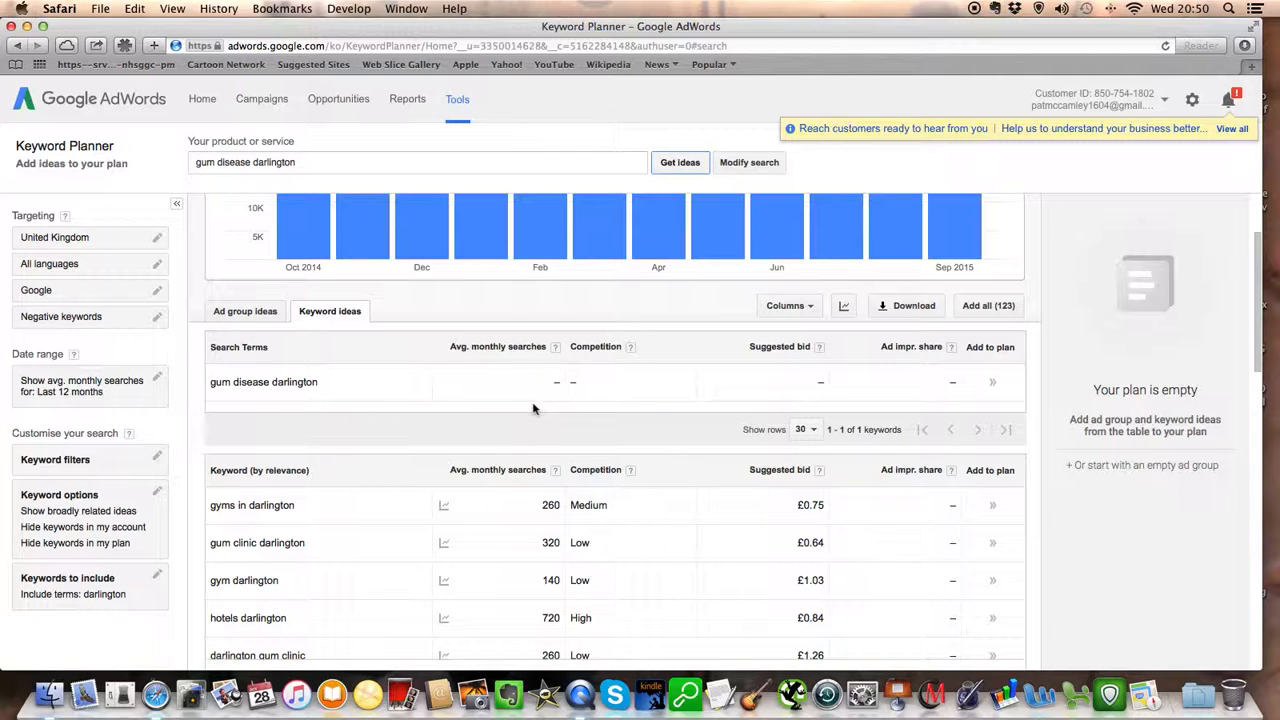
{"action": "mouse_move", "coordinate": [524, 504]}
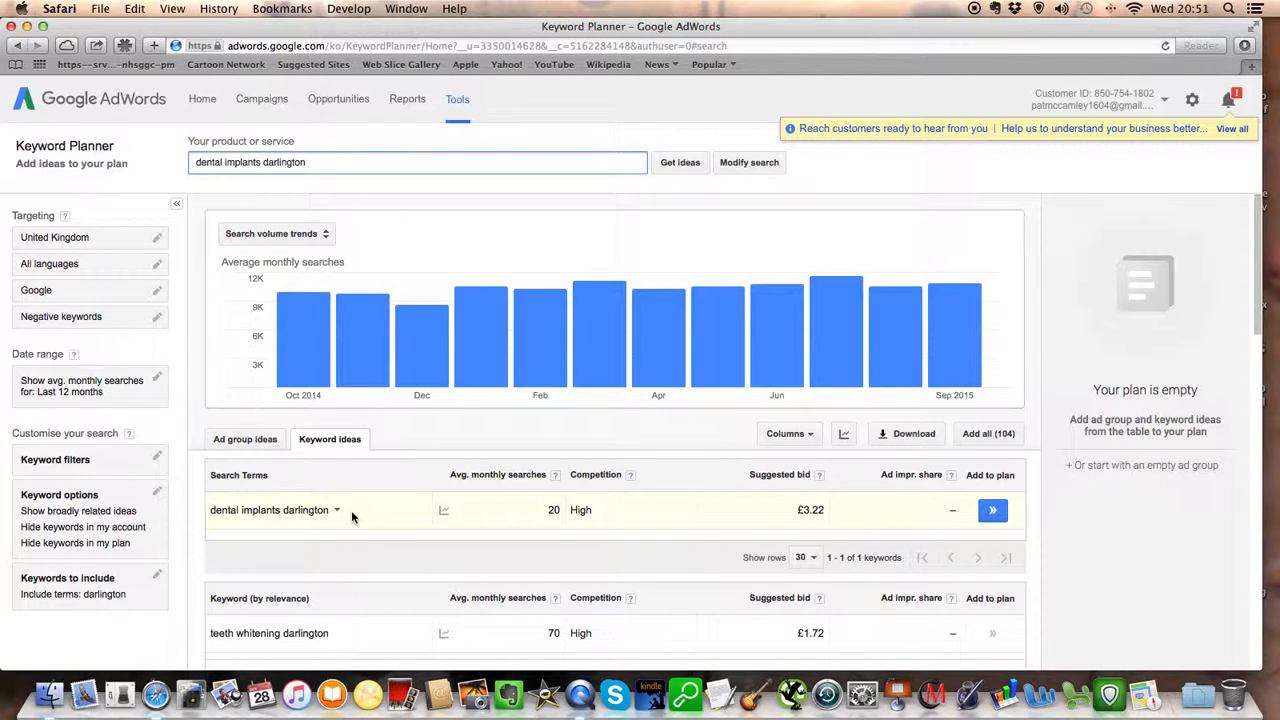
{"action": "mouse_move", "coordinate": [510, 534]}
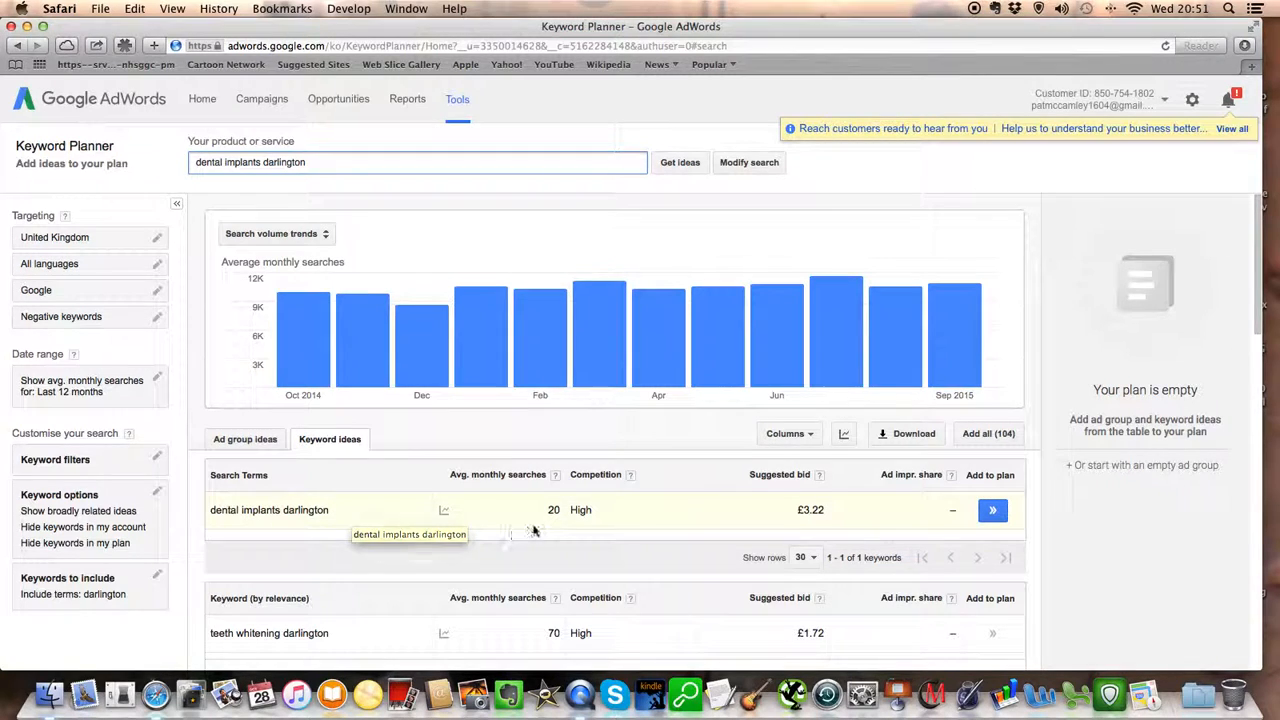
{"action": "mouse_move", "coordinate": [540, 516]}
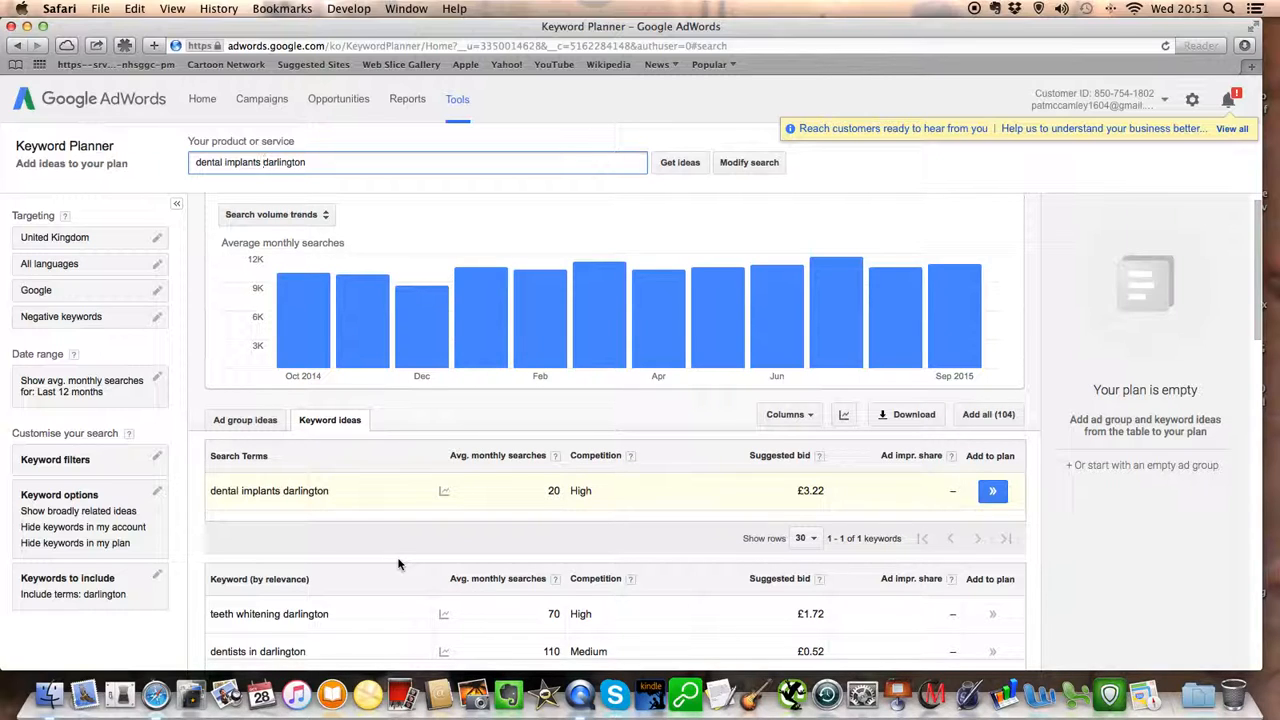
- Review the 'dental implants darlington' row: 20 monthly searches, high competition, £3.22 bid
{"action": "scroll", "scroll_direction": "down", "scroll_amount": 3}
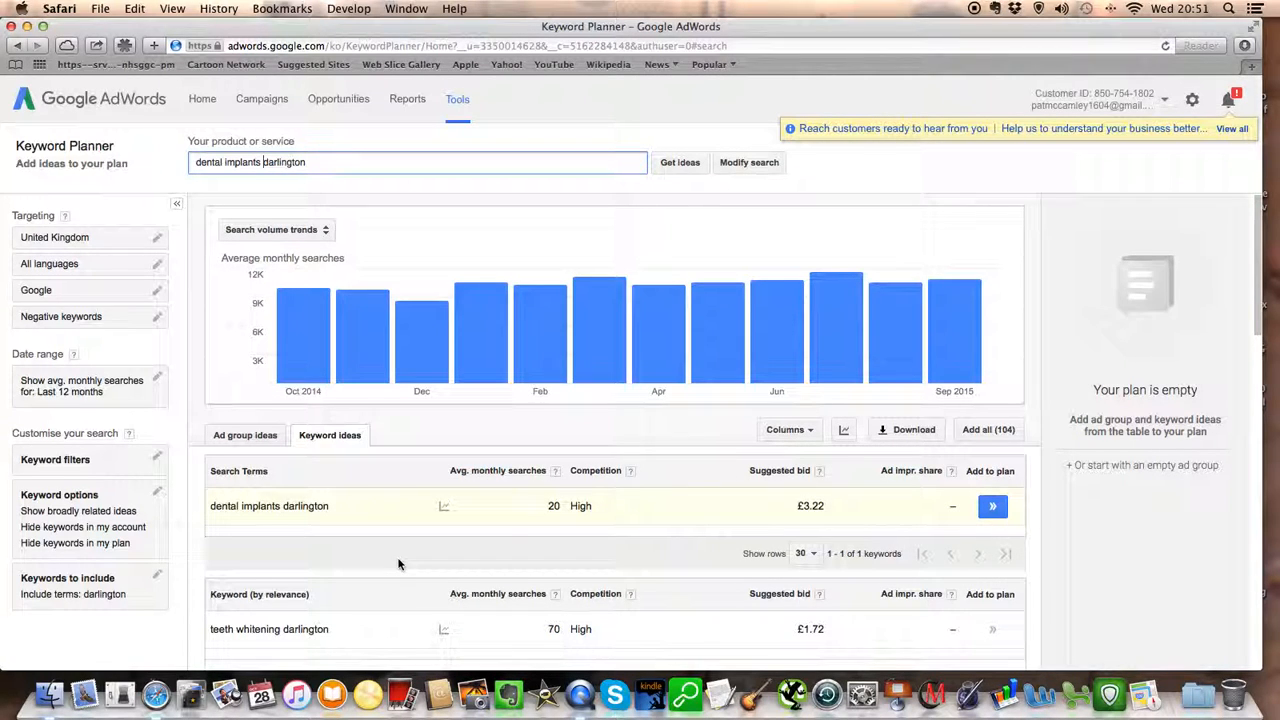